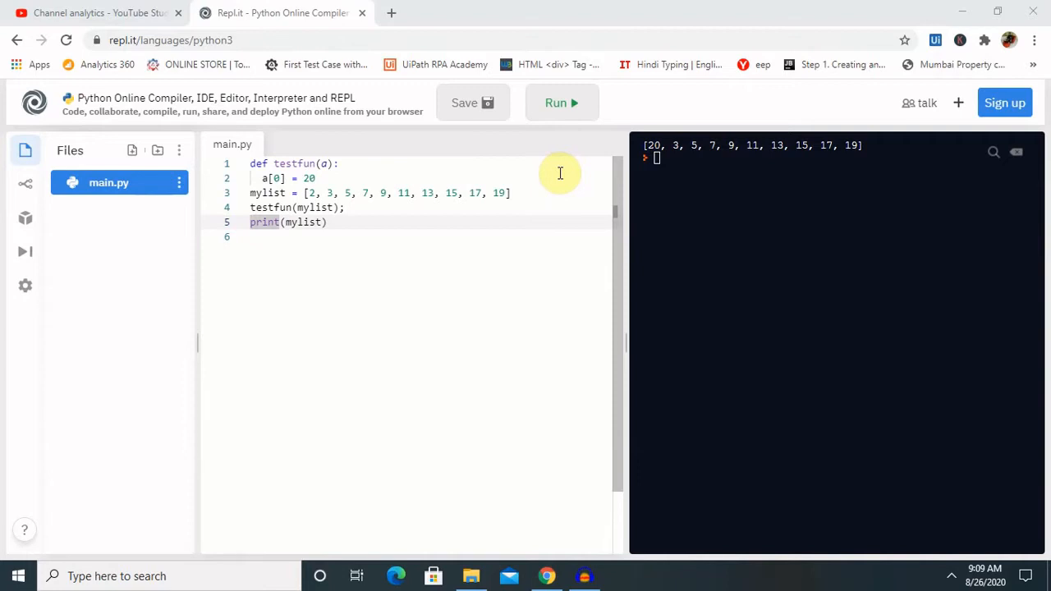
mouse_move(352, 184)
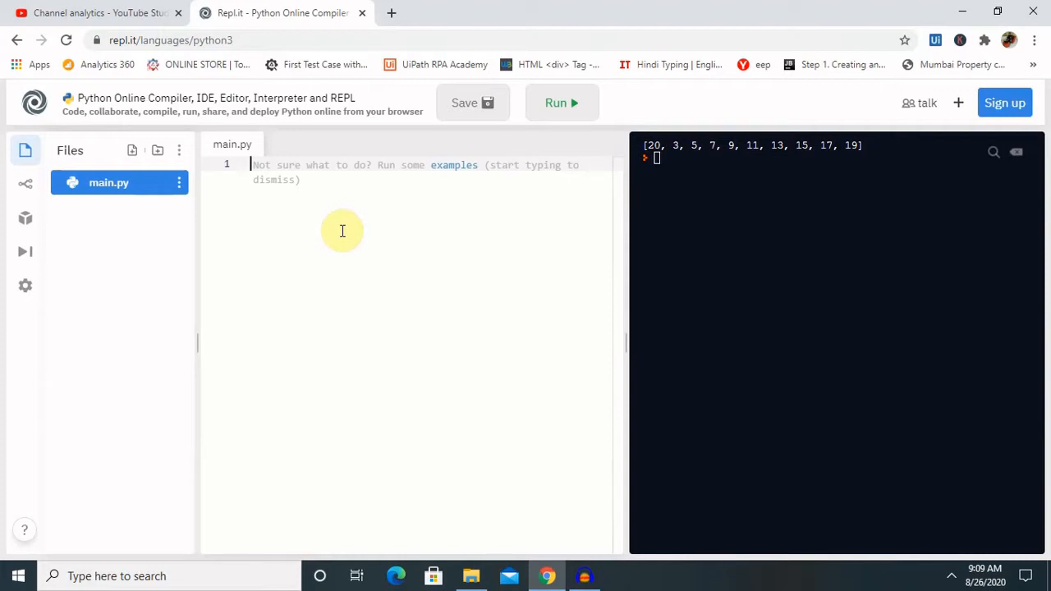
mouse_move(535, 542)
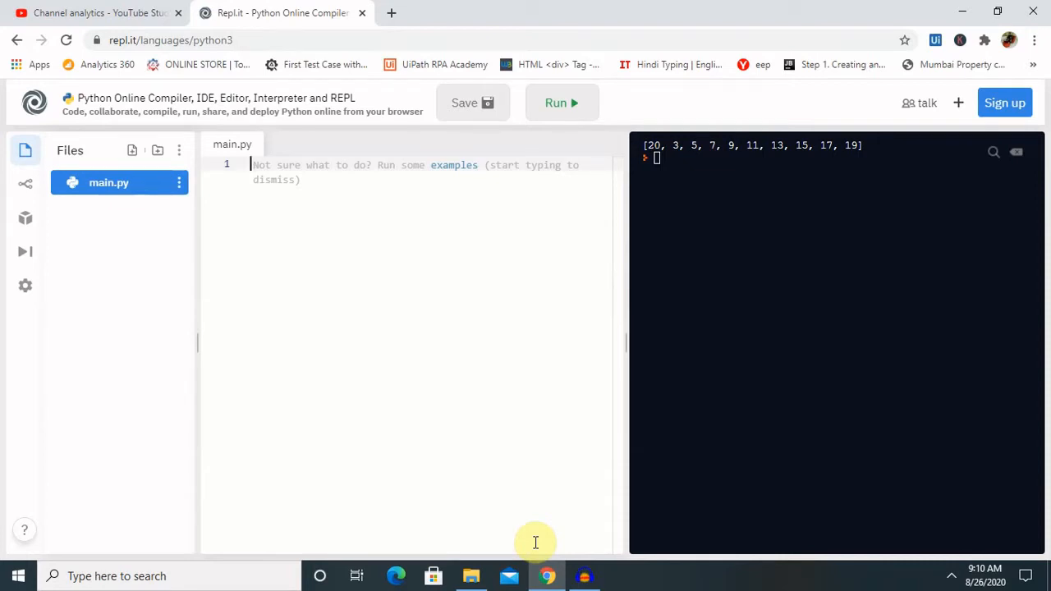
mouse_move(294, 167)
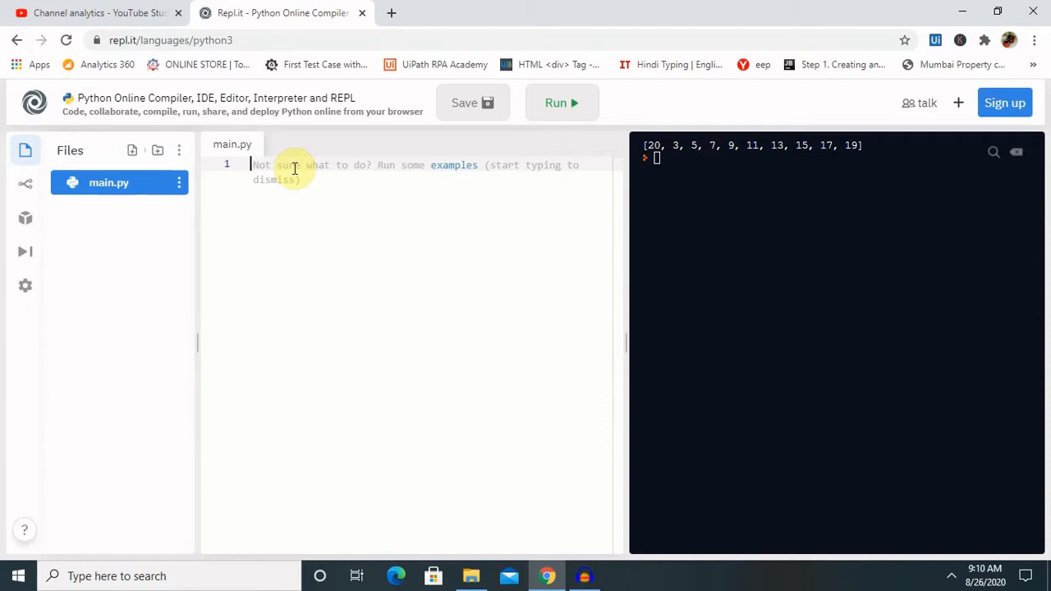
mouse_move(237, 168)
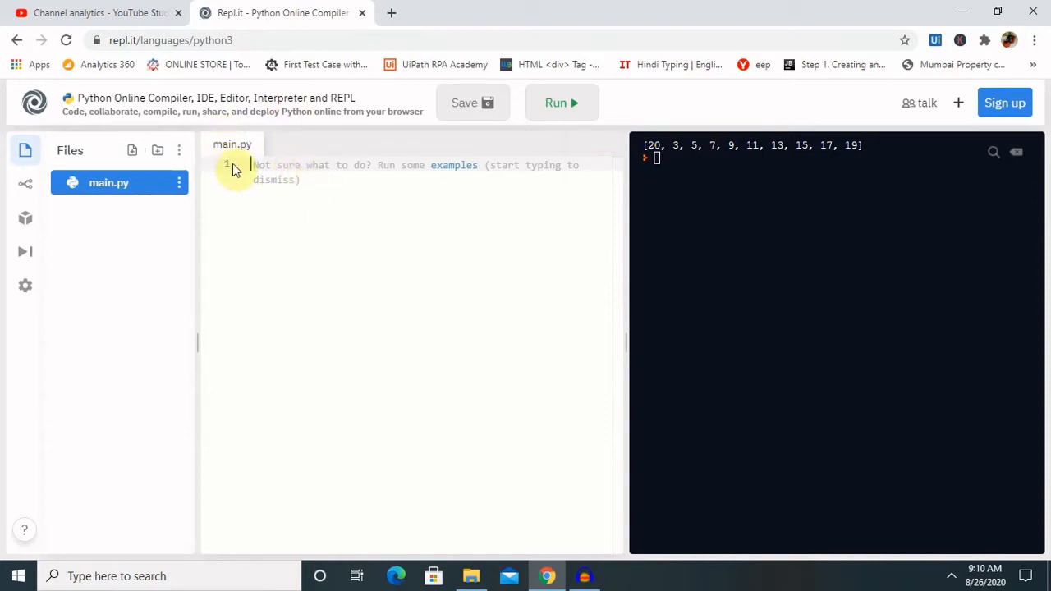
Step: Write the header def student_result(class = "8"): and start the body on a new line
text(def)
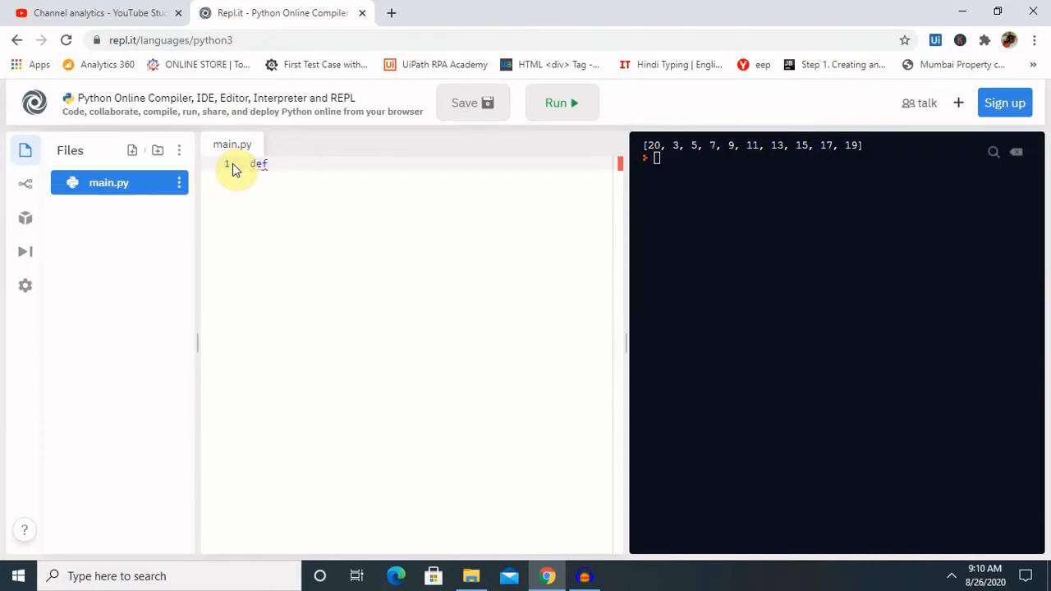
text(s)
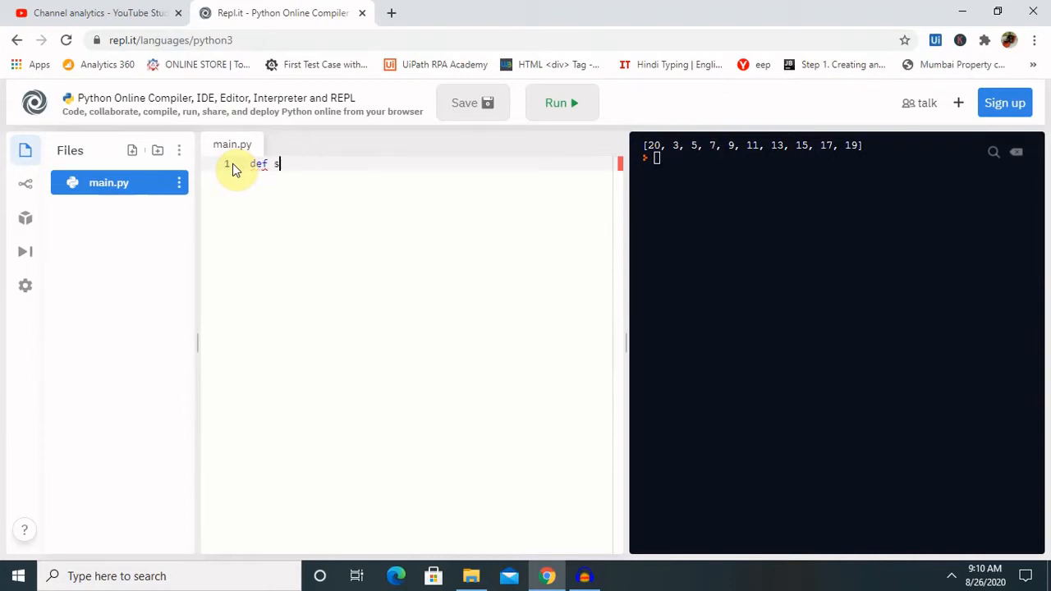
text(t)
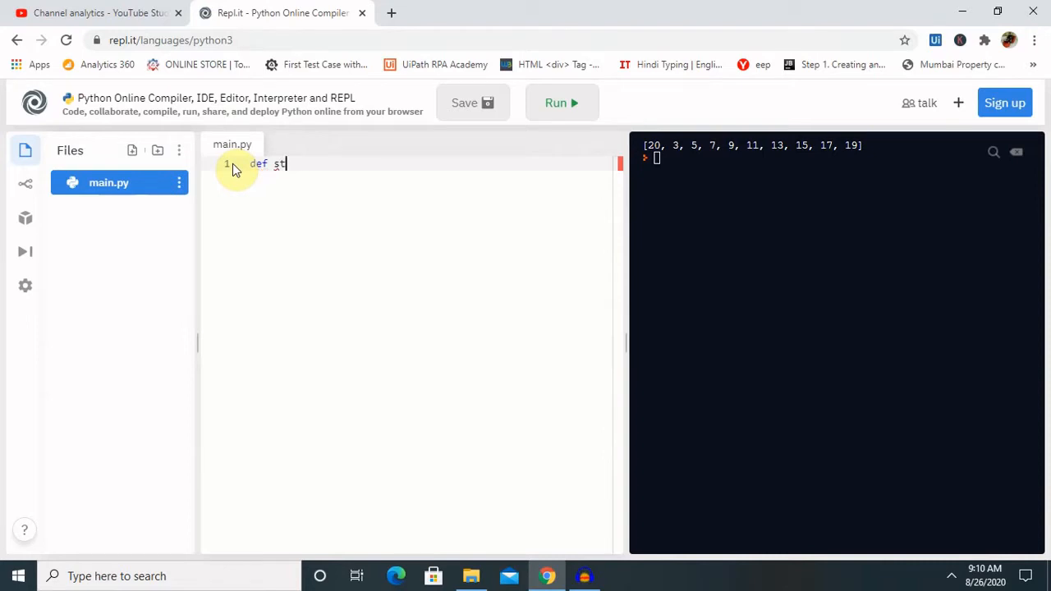
text(udent_)
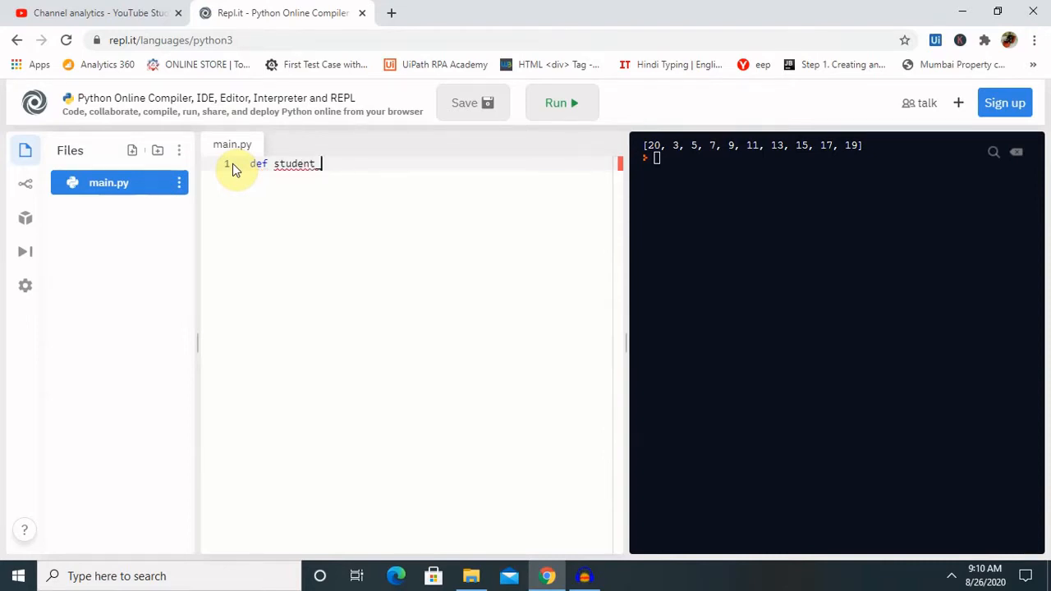
text(resu)
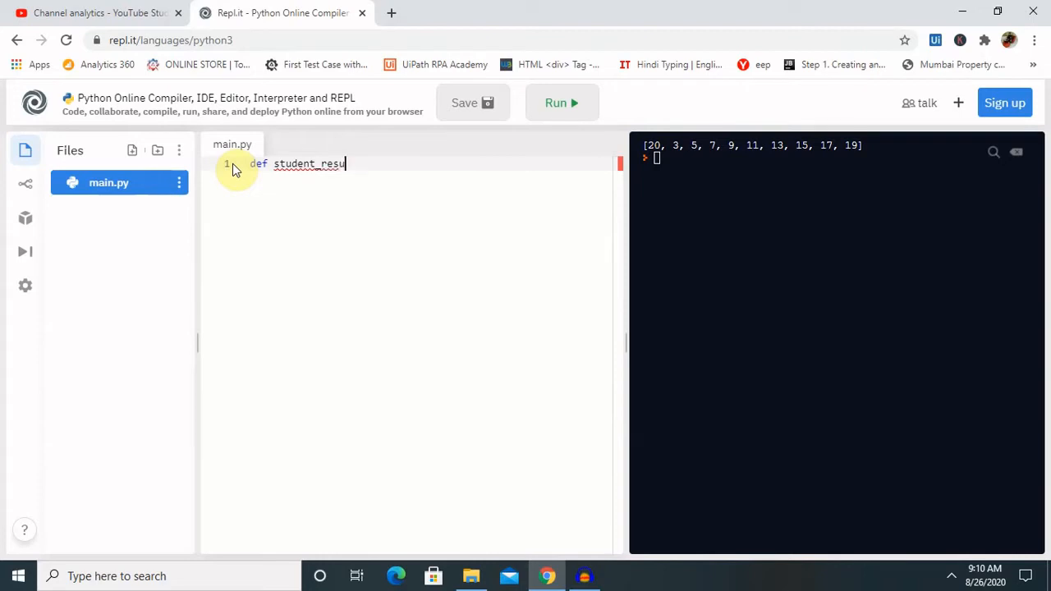
text(lt)
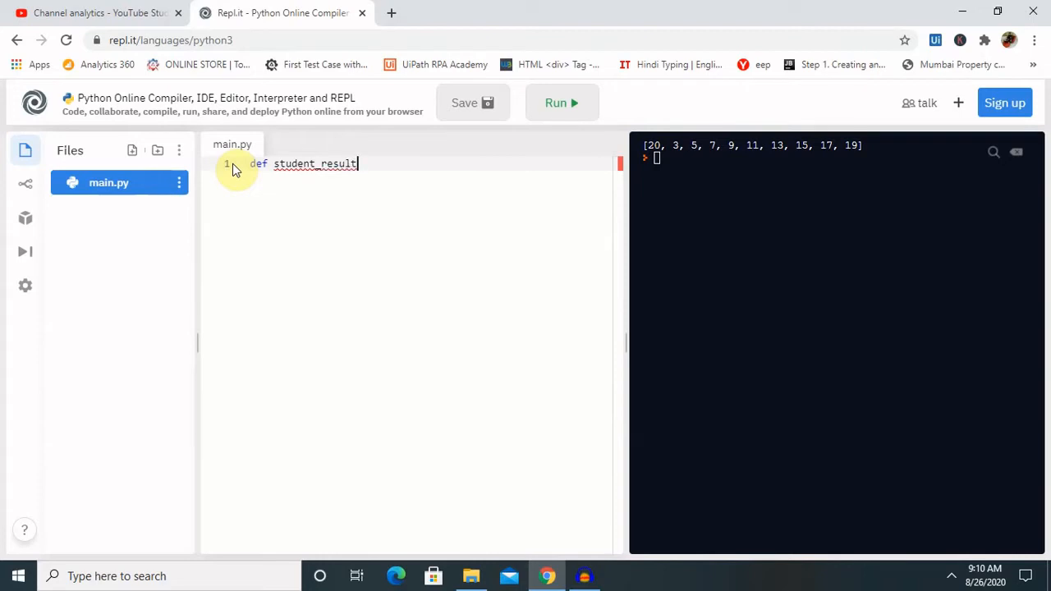
text(())
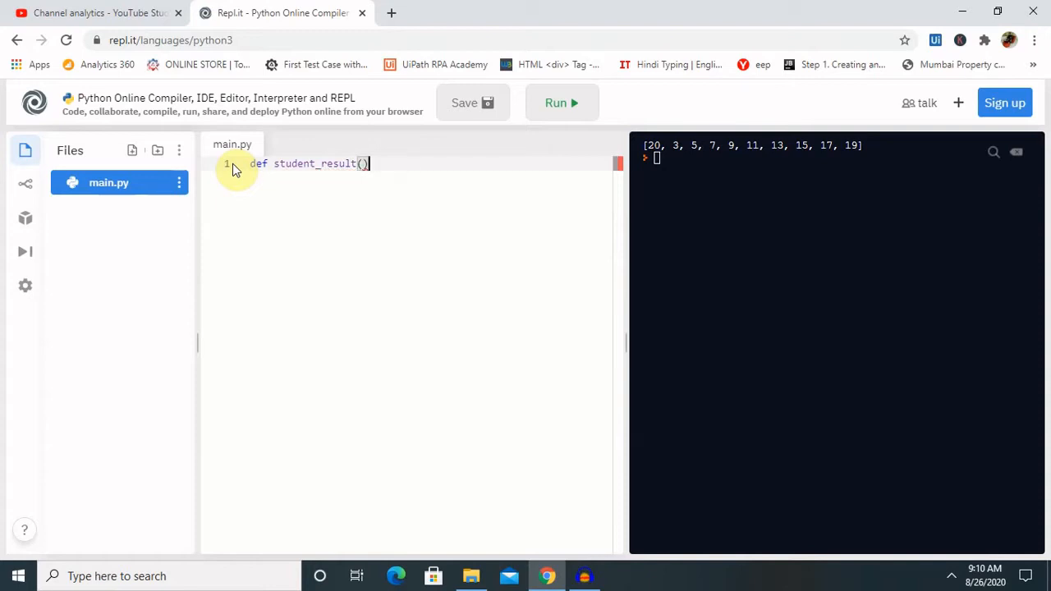
mouse_move(221, 182)
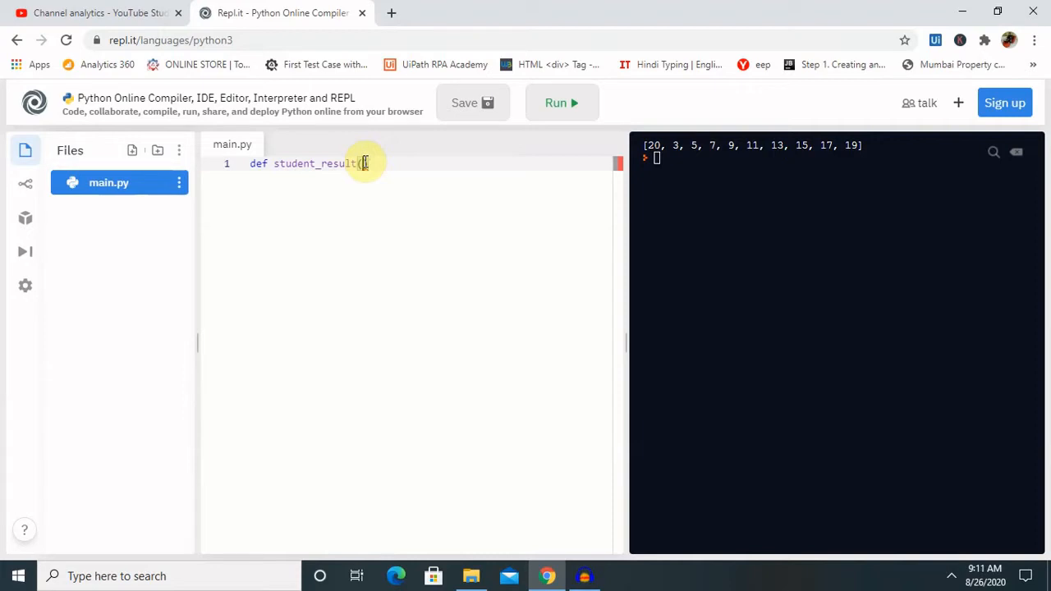
text(class = "9)
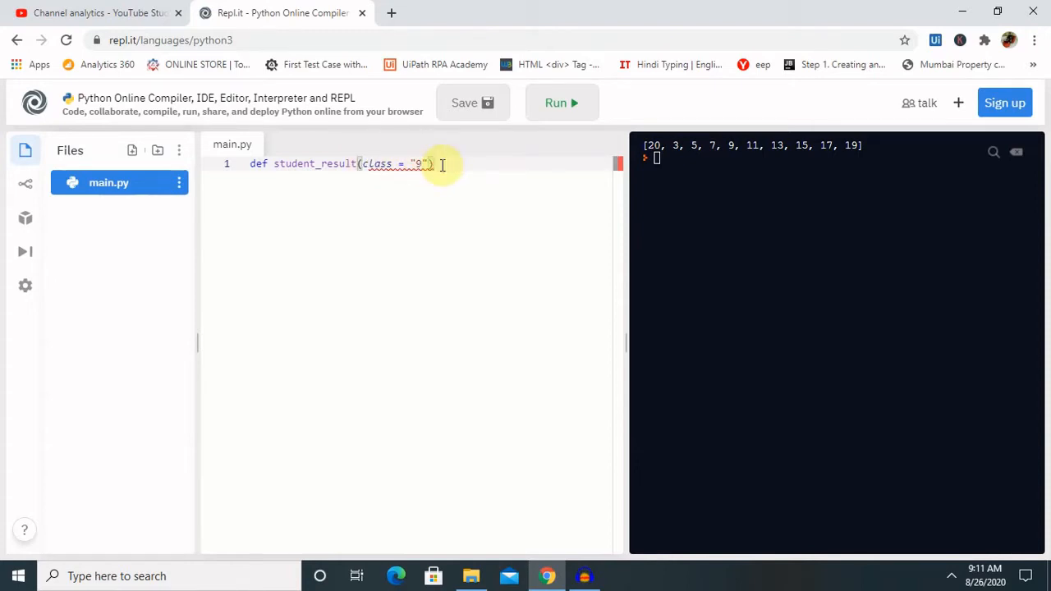
text(:)
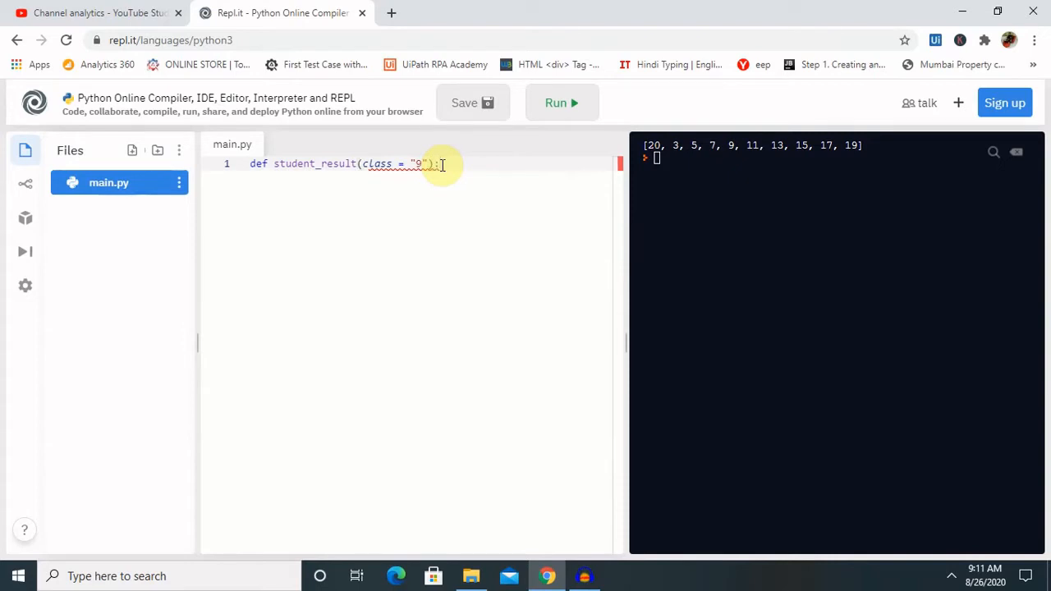
key(enter)
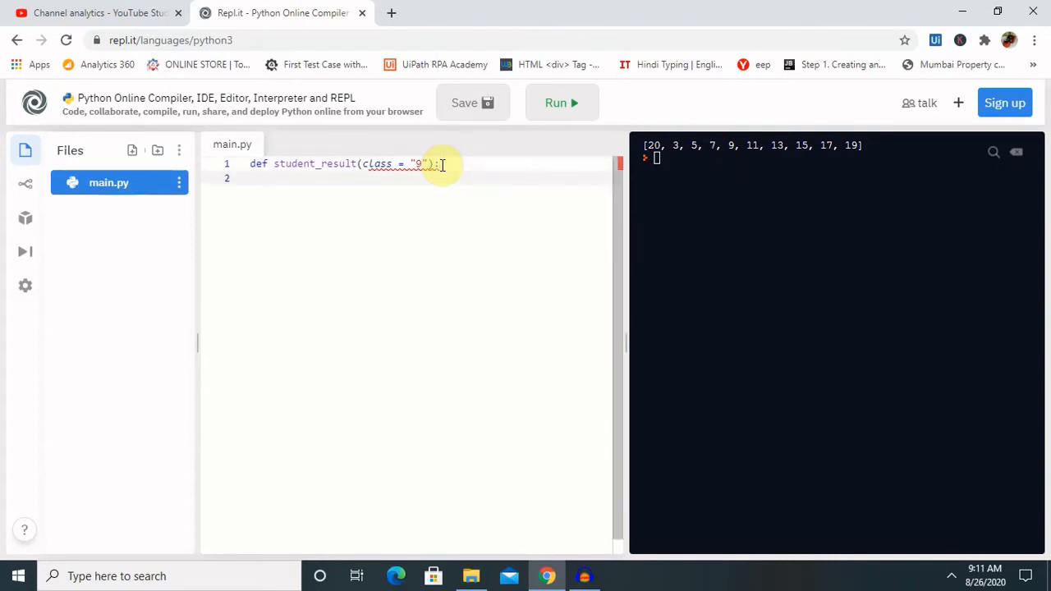
Step: Write the body line print("This is from" + class)
text(print)
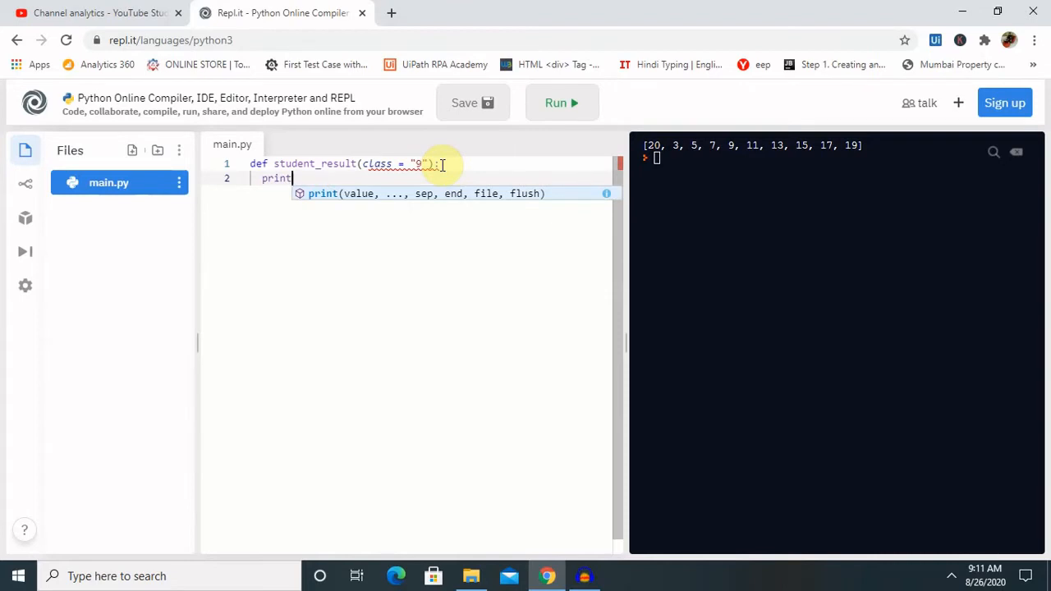
text(()
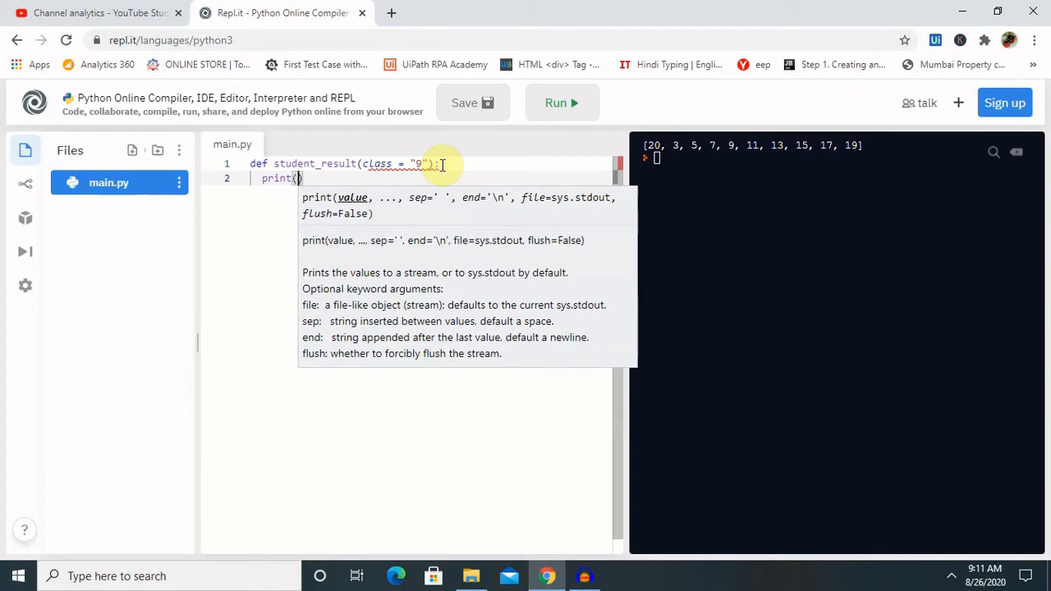
text("")
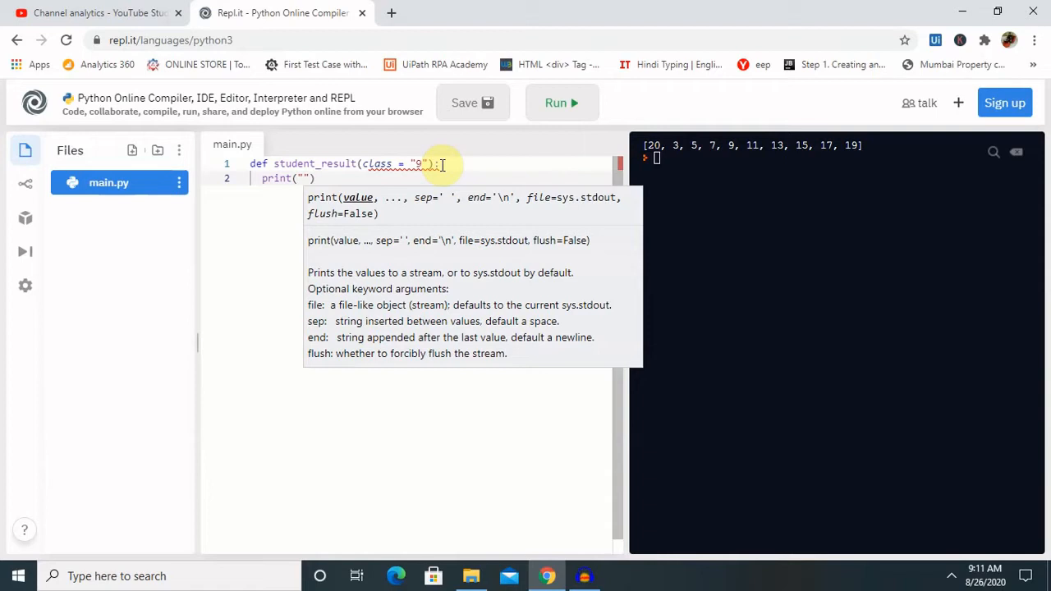
text(This is)
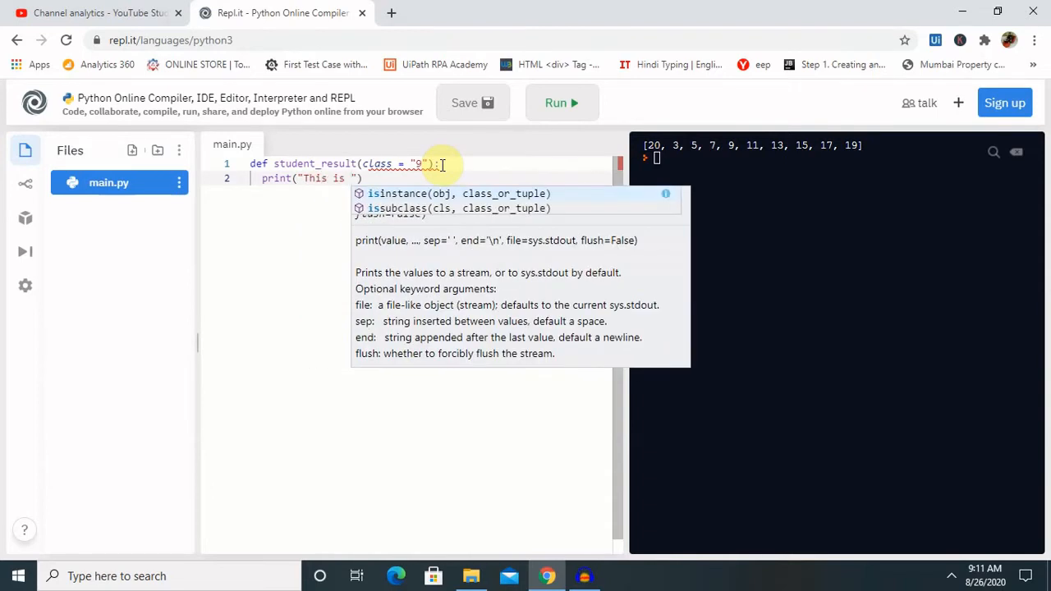
text(fr)
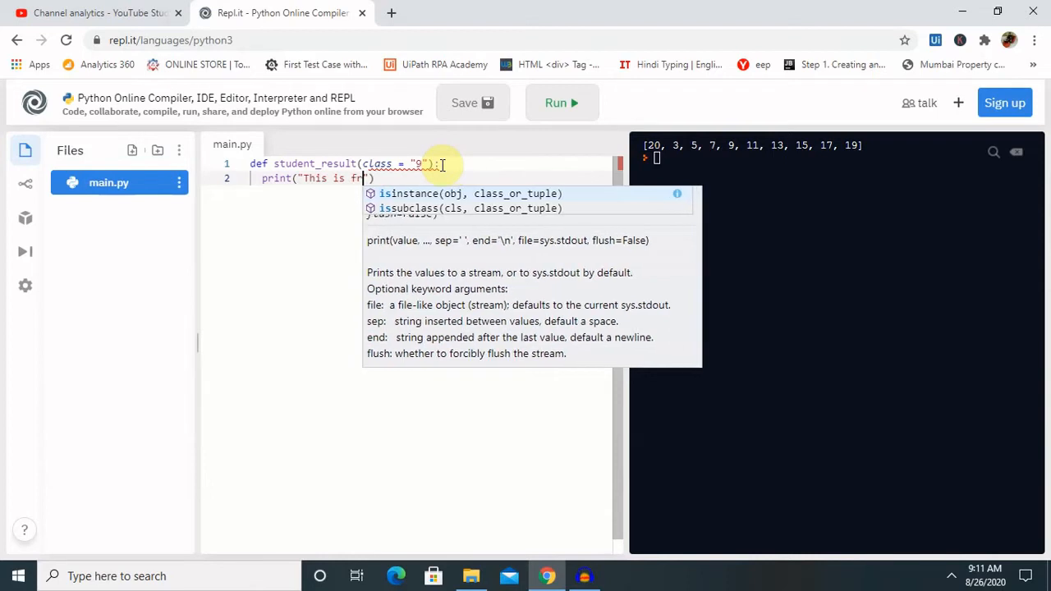
text(om)
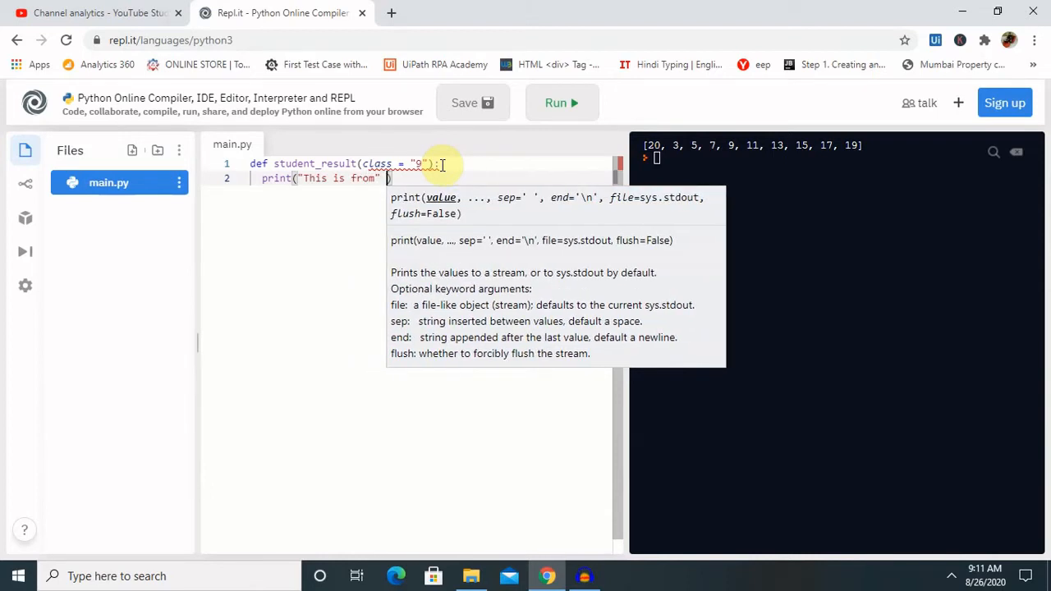
text(+)
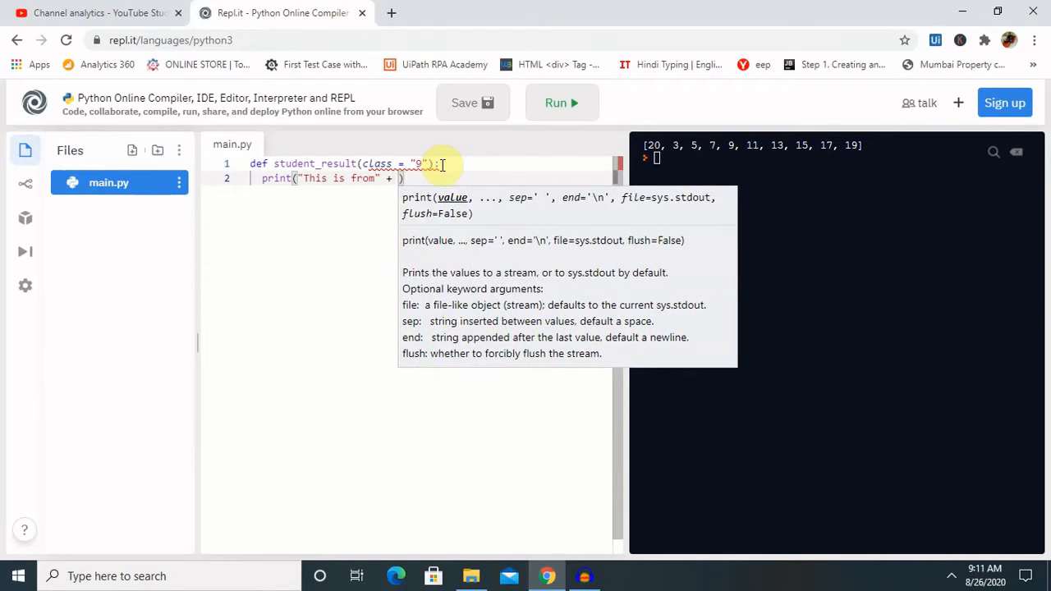
text(clas)
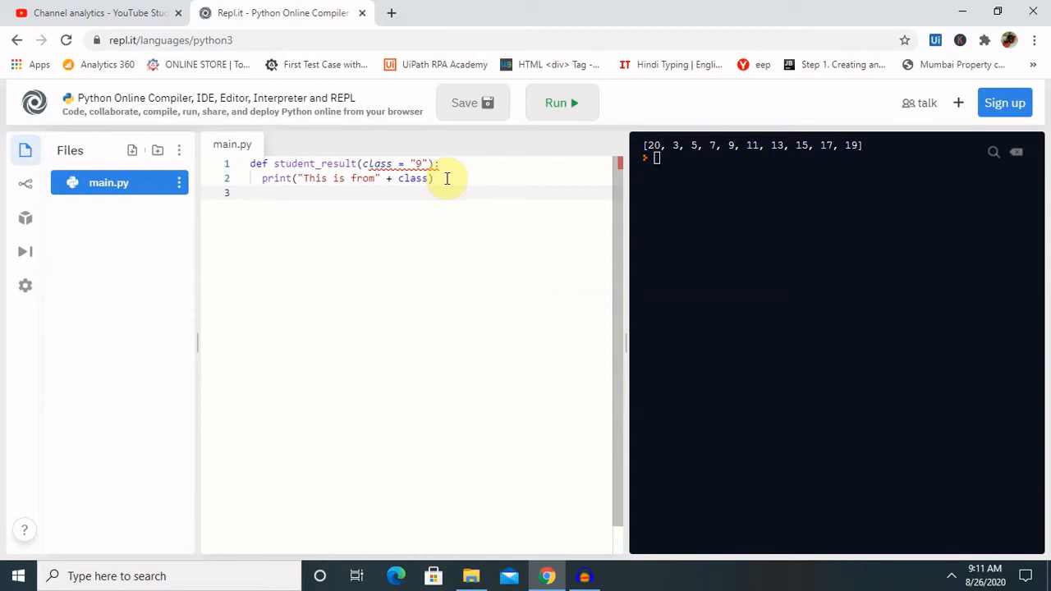
Step: Add a first call student_result("8") below the function, using autocomplete for the name
text(s)
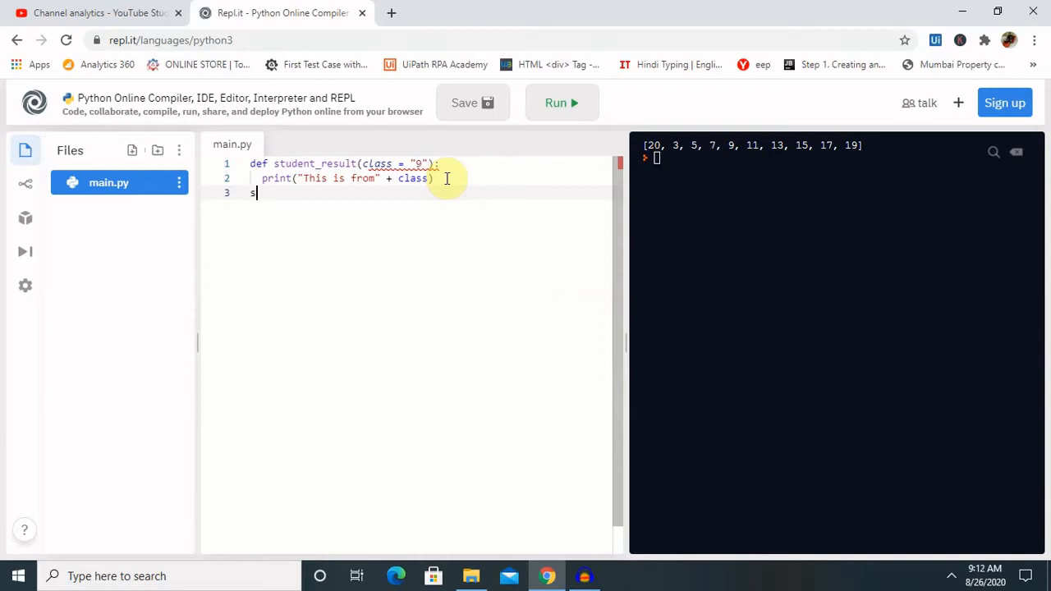
text(tudent)
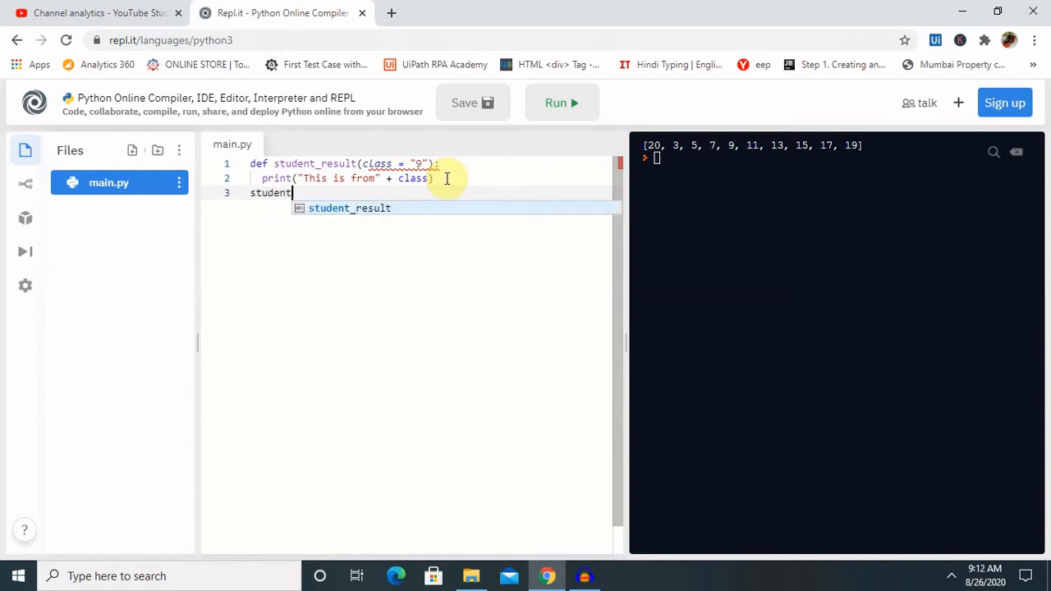
mouse_move(365, 207)
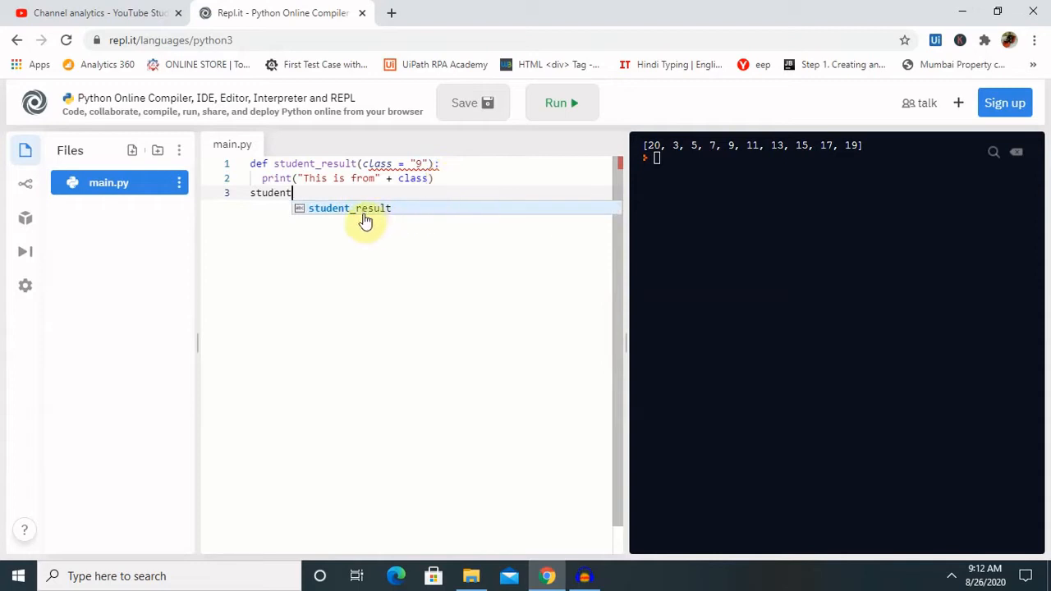
click(348, 207)
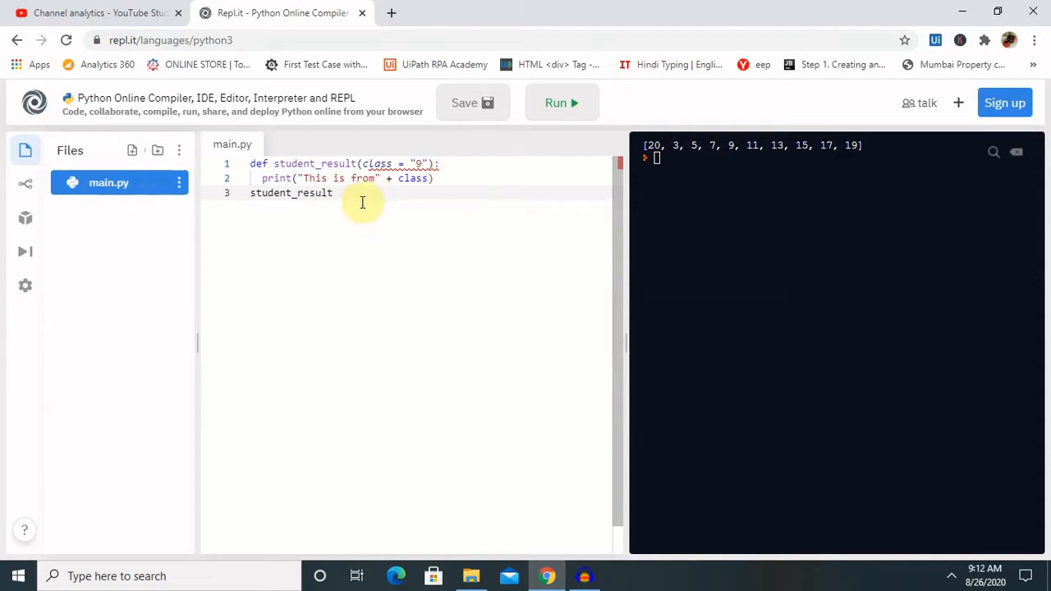
text(())
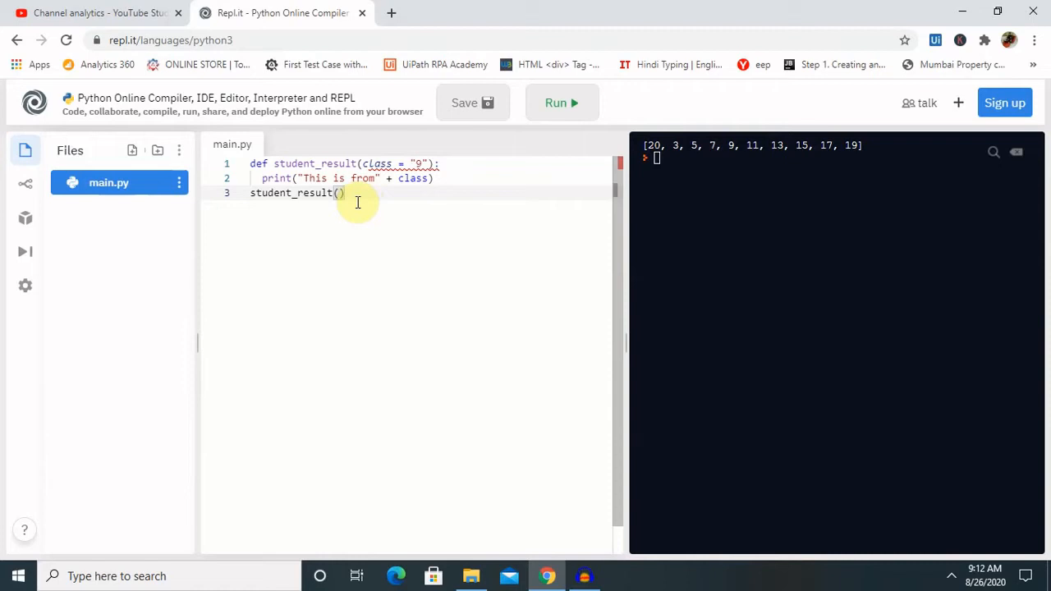
text(")
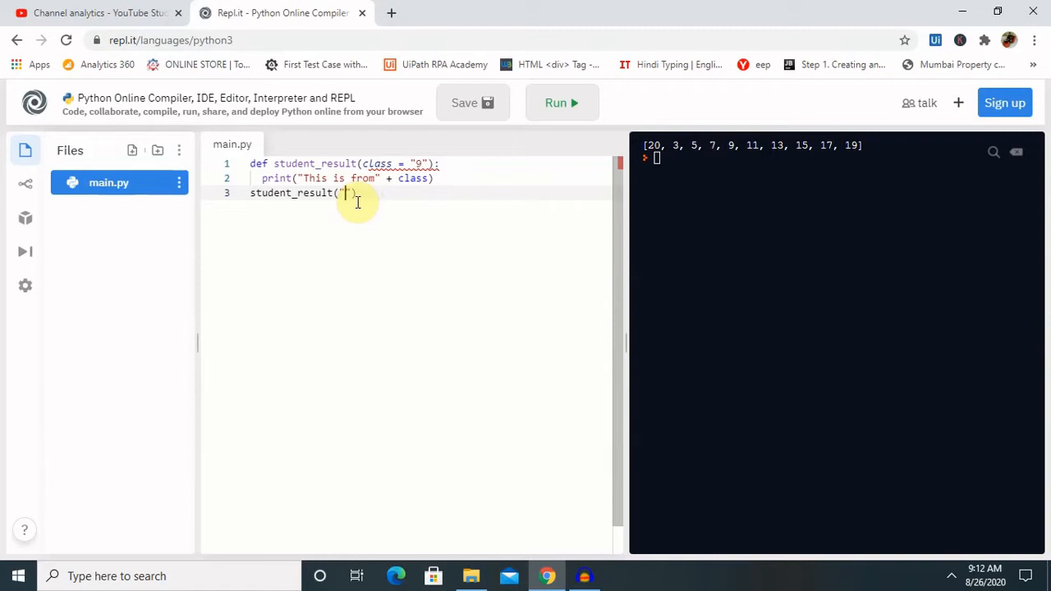
text(8)
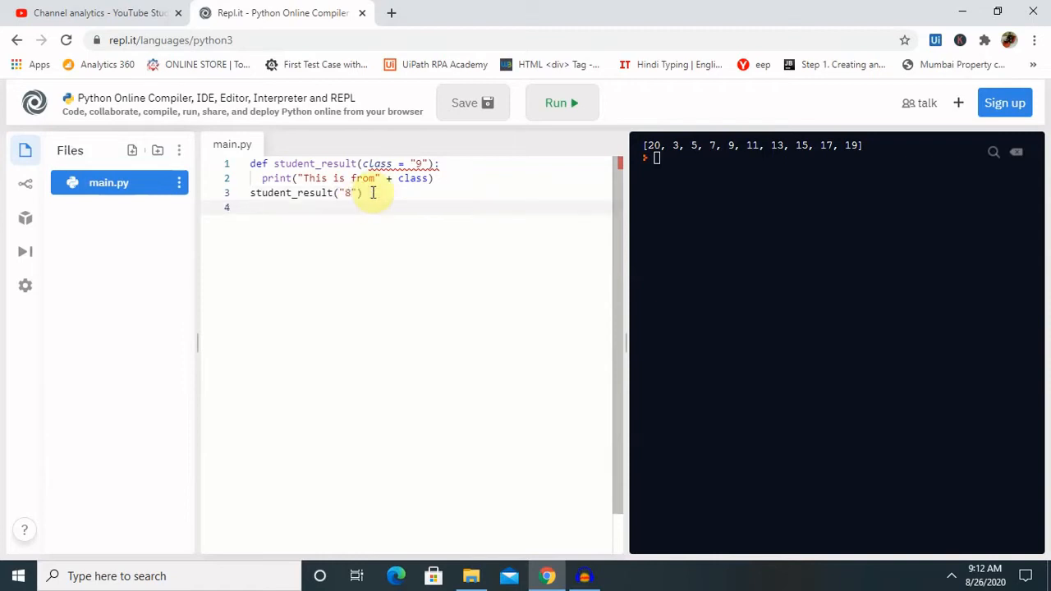
Step: Add the calls student_result("7") and student_result() on the next lines
text(stude)
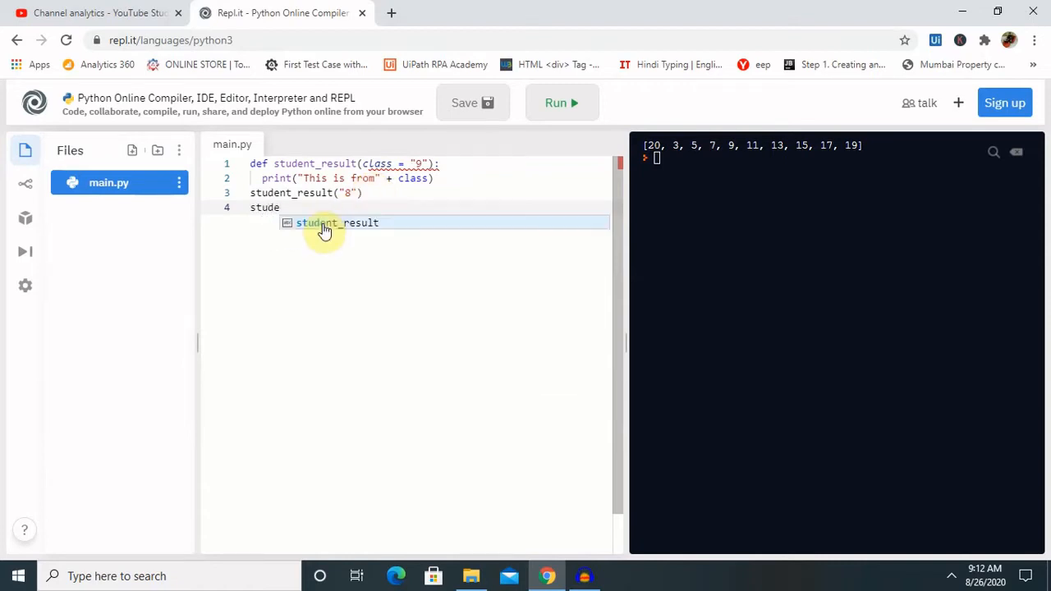
click(336, 224)
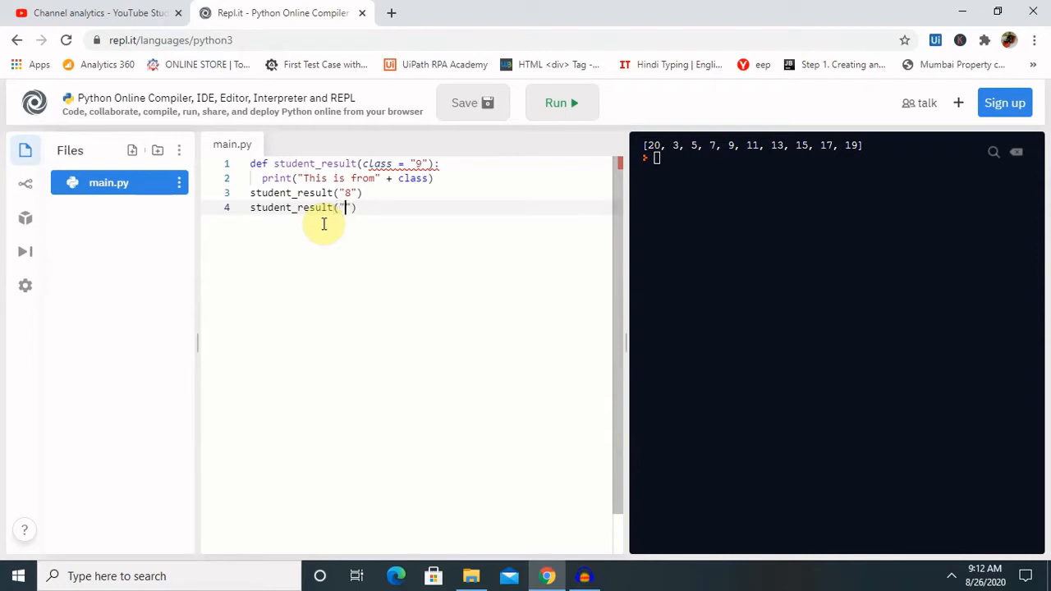
text(7)
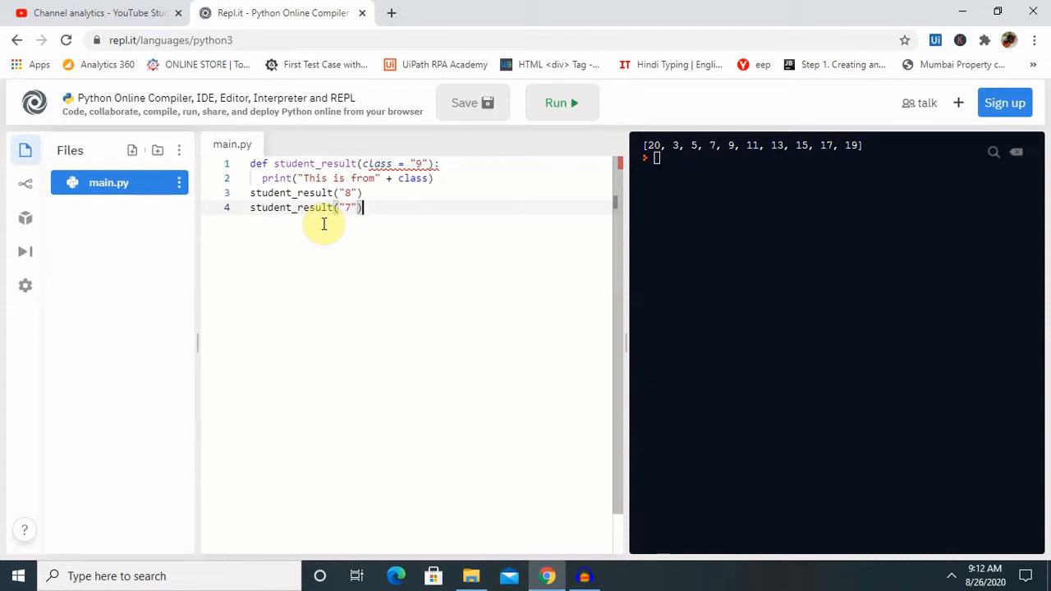
text(s)
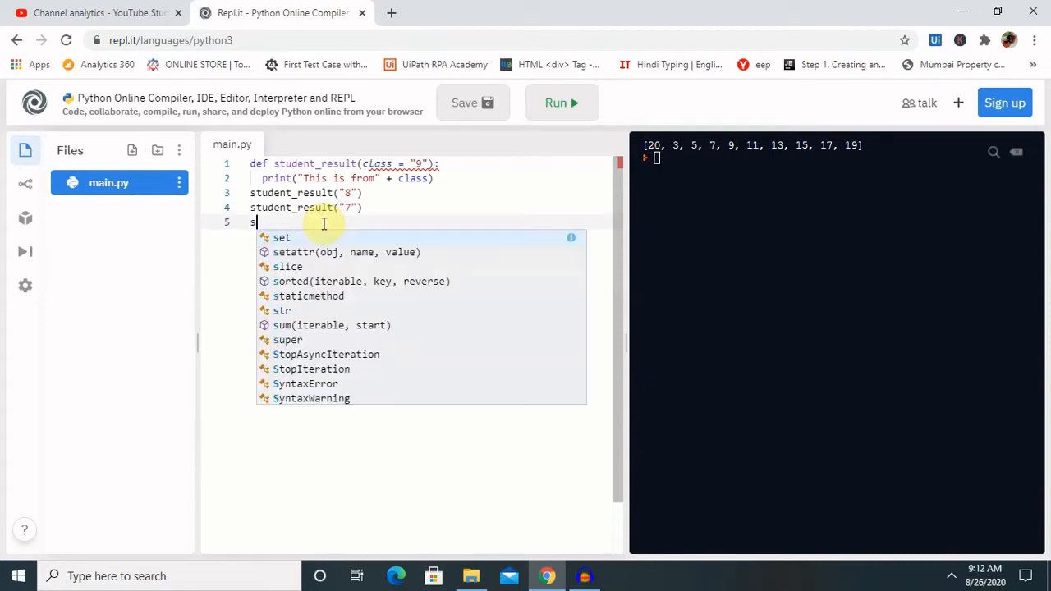
text(tud)
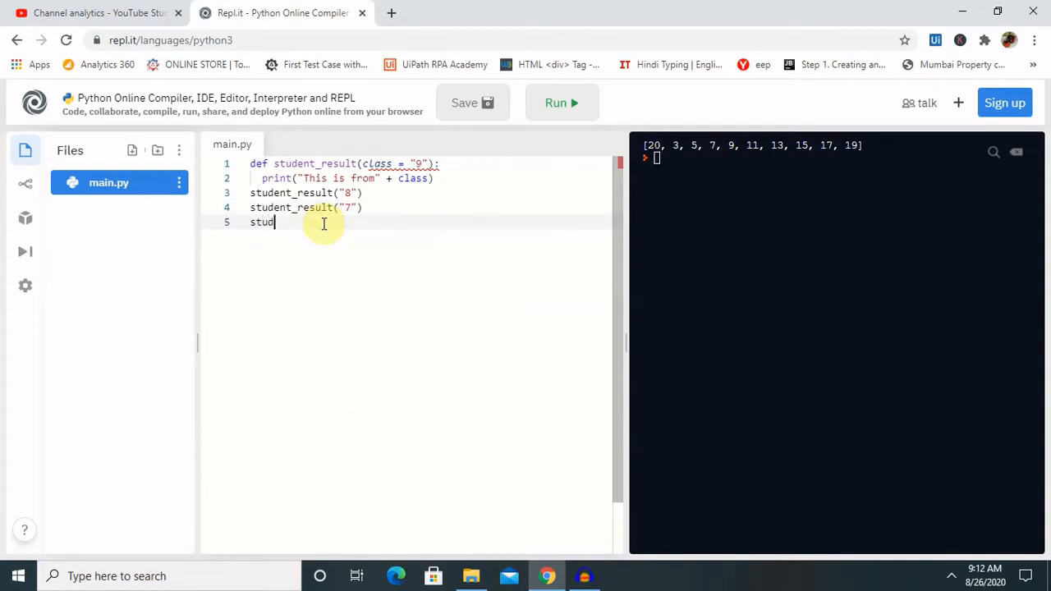
text(e)
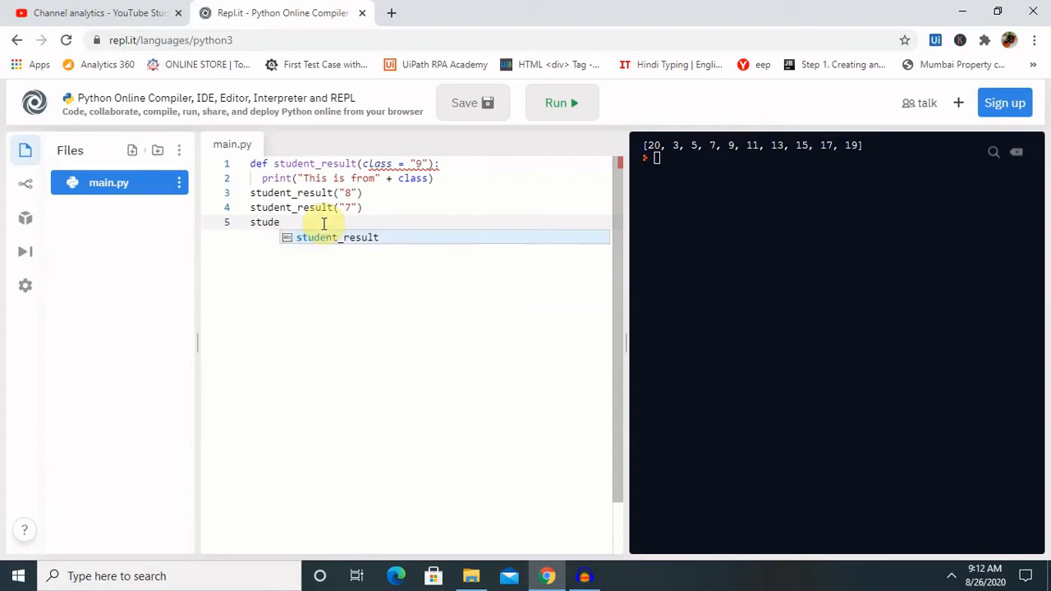
click(337, 236)
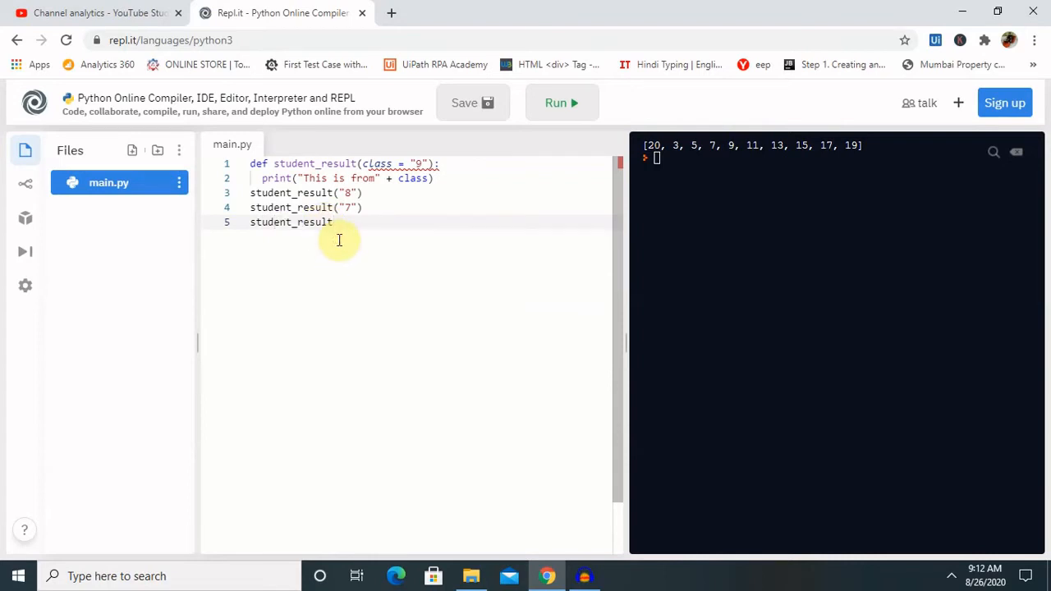
text(())
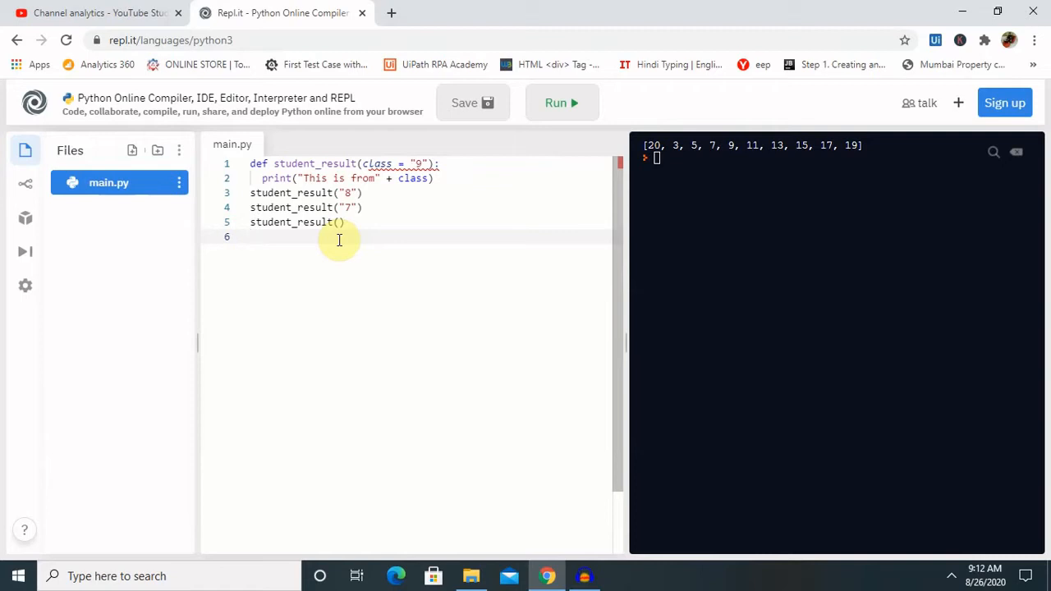
Step: Add a final call student_result("6")
text(st)
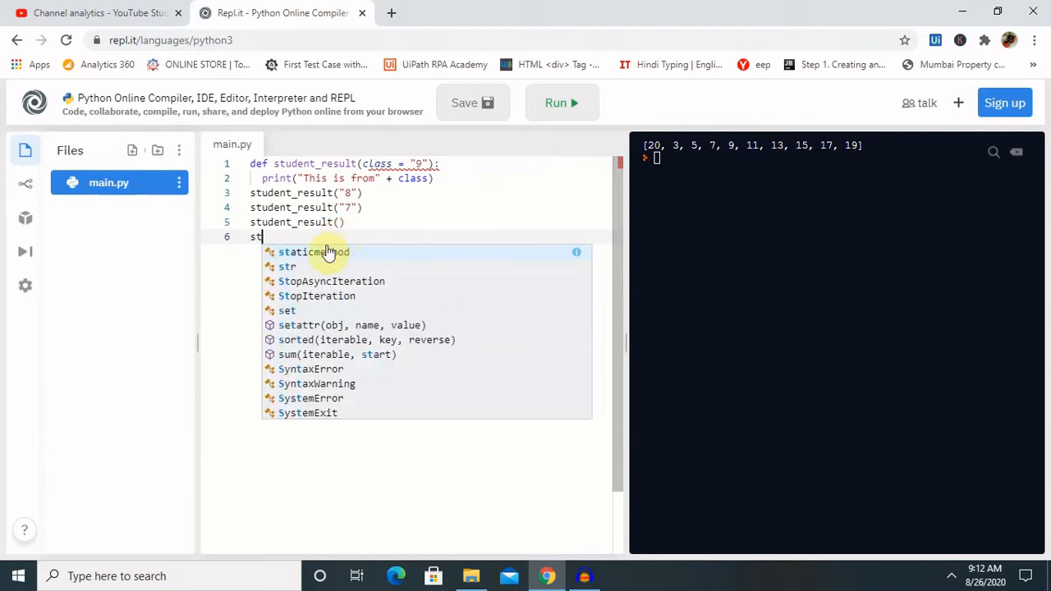
text(ude)
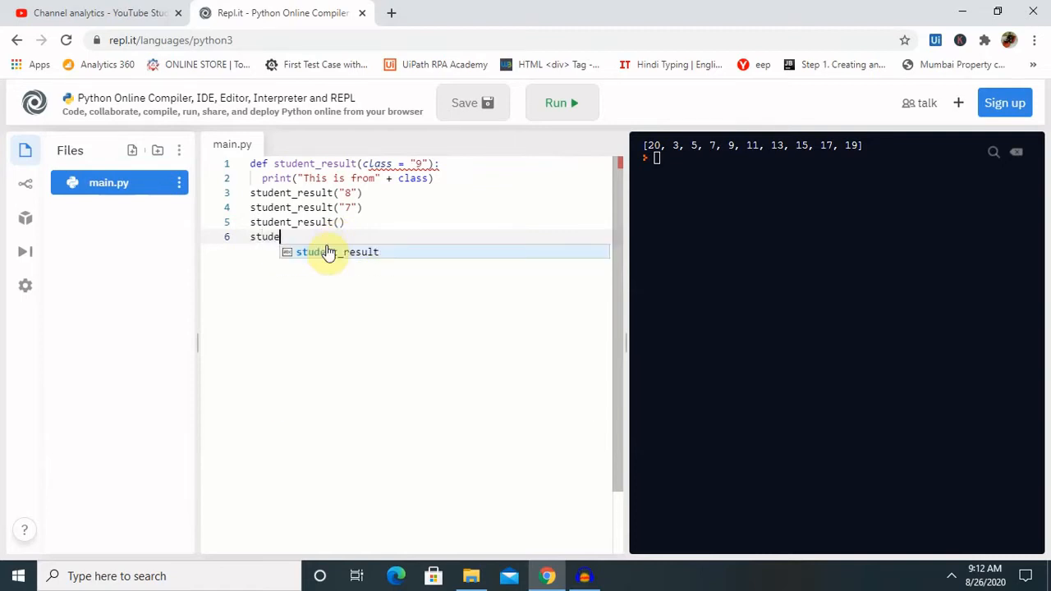
click(335, 251)
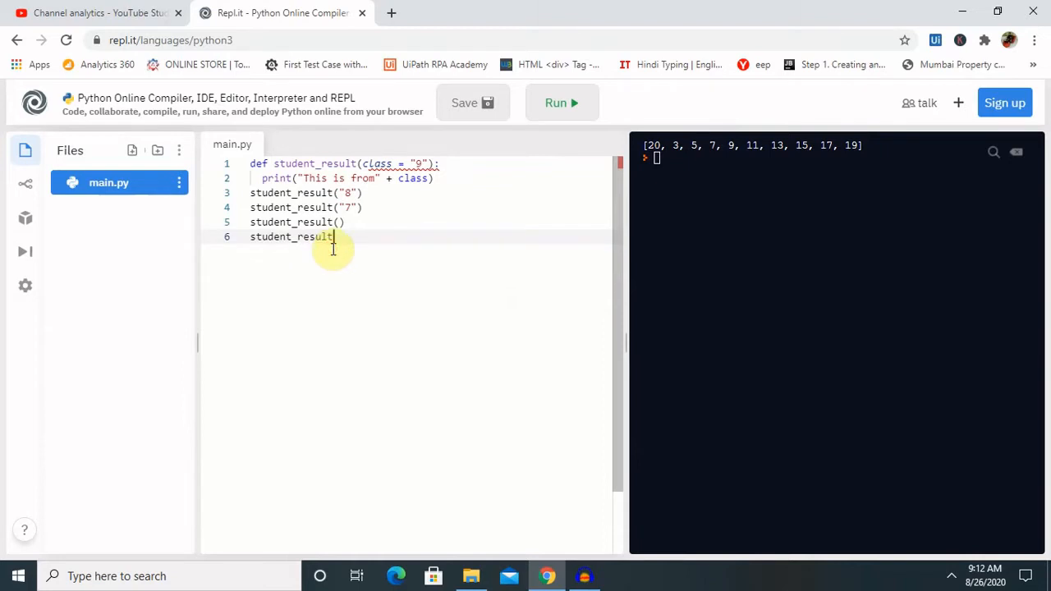
text(())
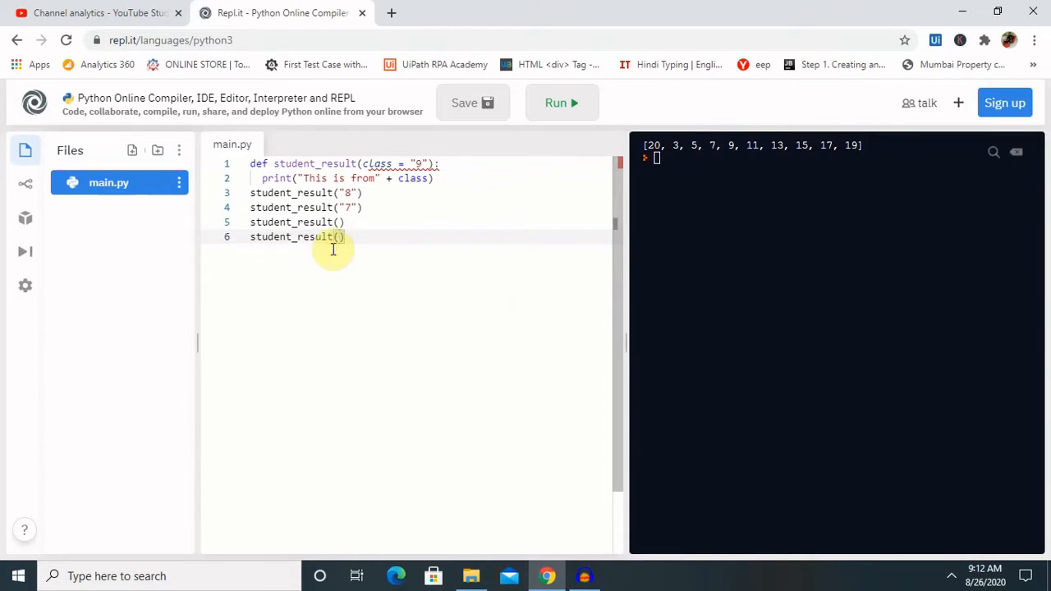
text("6")
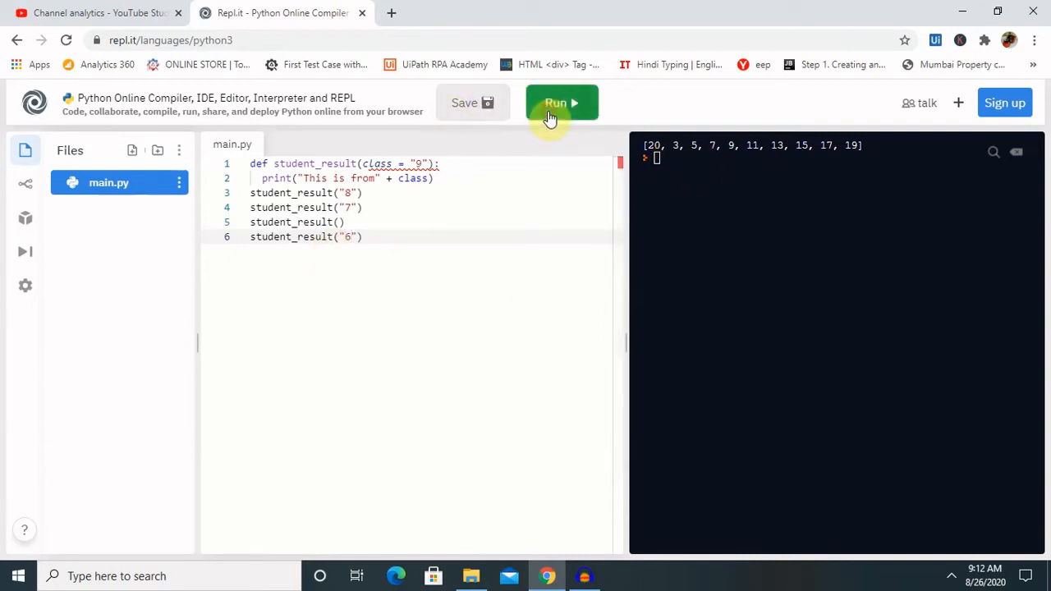
Step: Run the script and get SyntaxError: invalid syntax on the class parameter in line 1
click(562, 102)
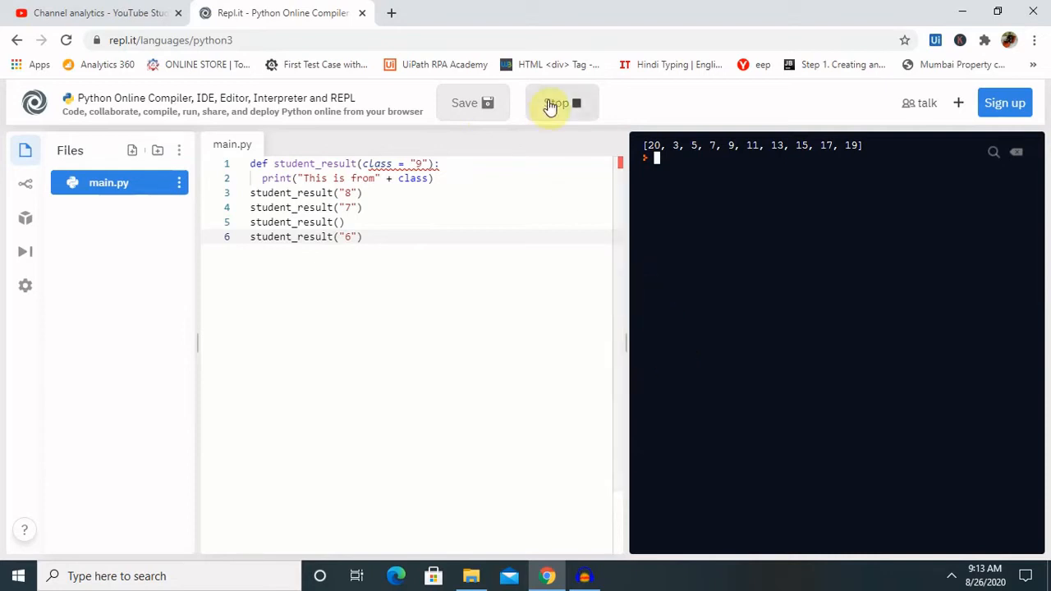
mouse_move(534, 157)
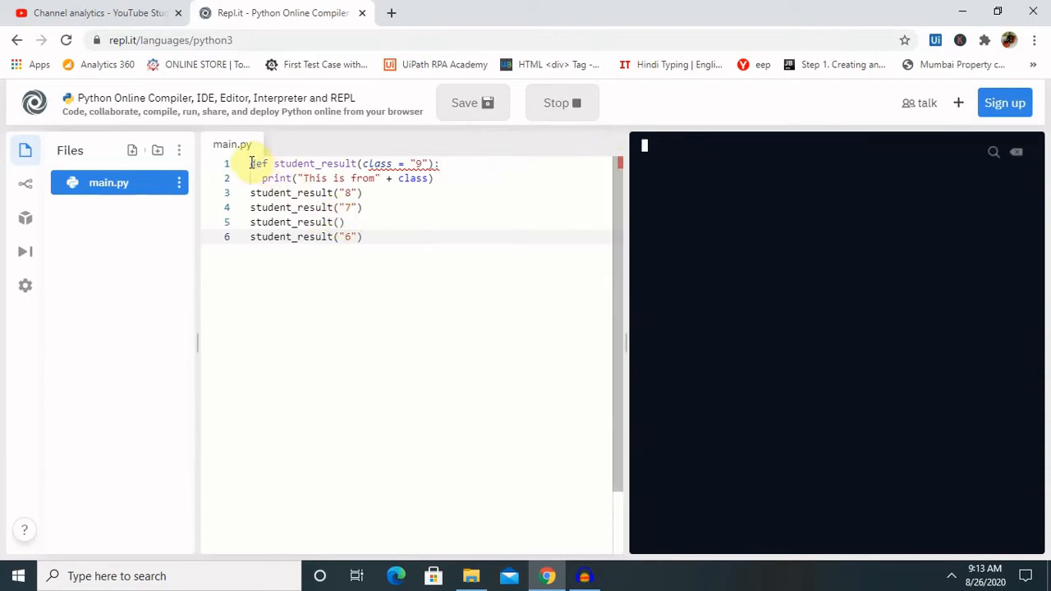
click(562, 101)
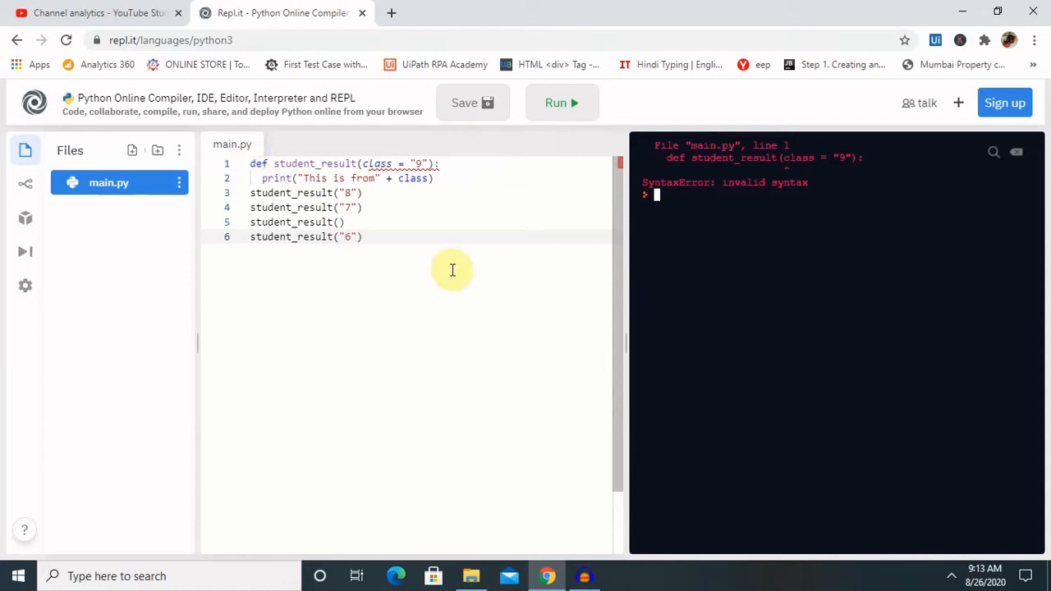
mouse_move(408, 164)
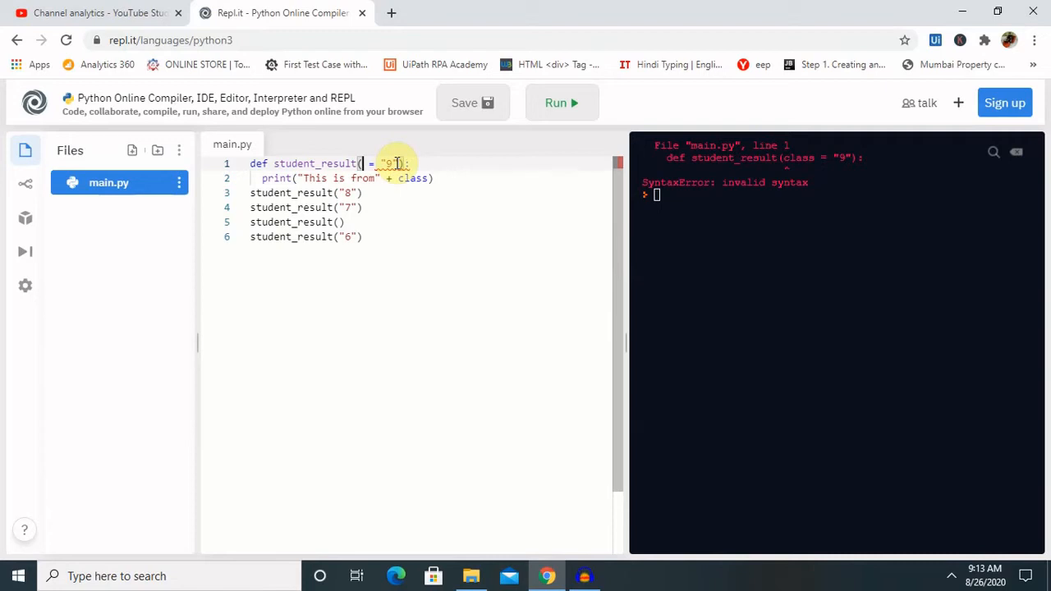
Step: Rename the parameter class to Standard in both the def line and the print statement
text(C)
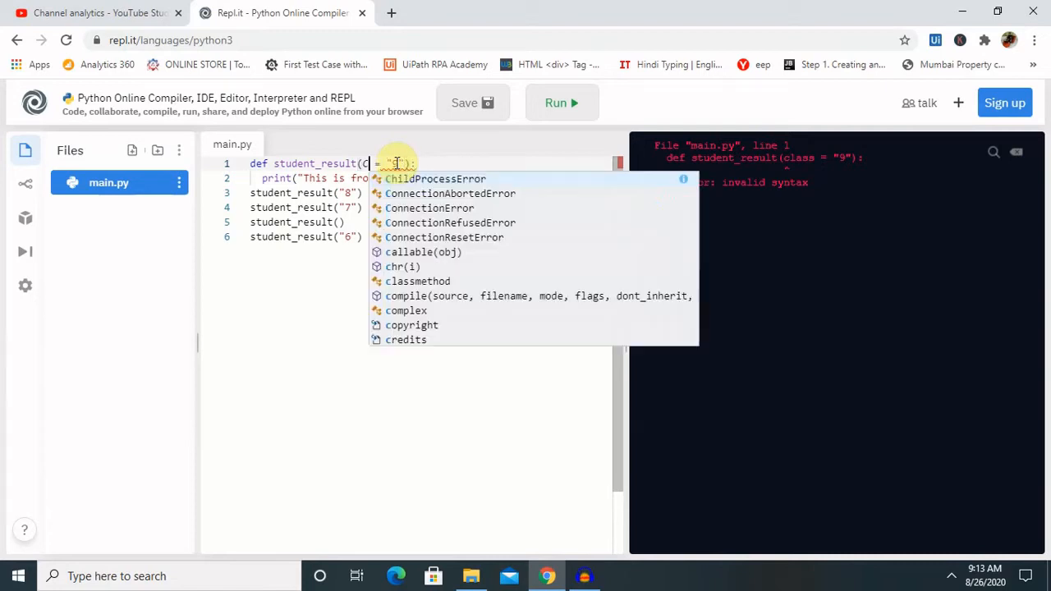
text(V)
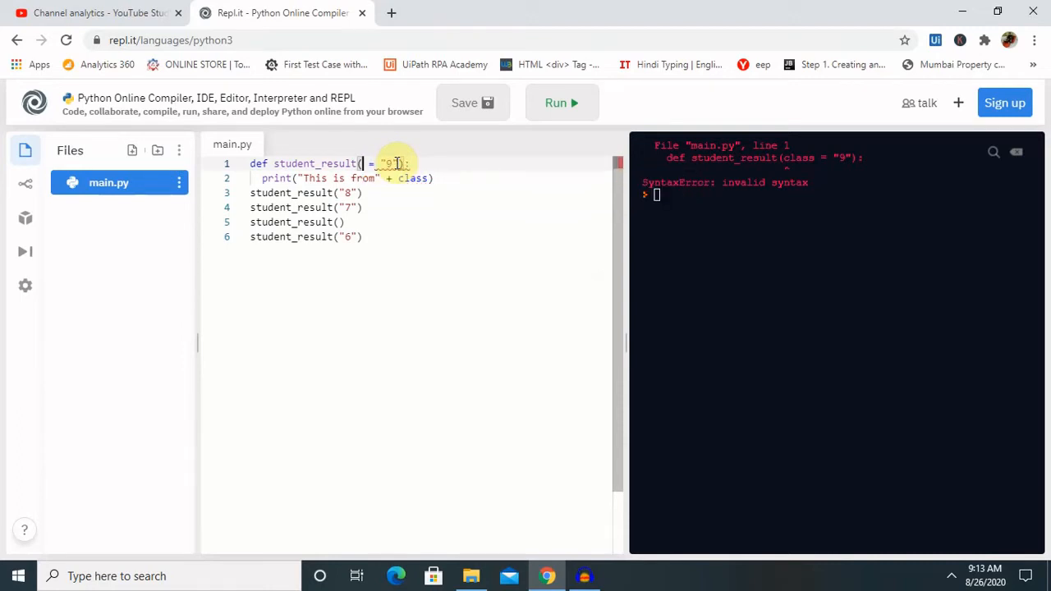
text(Standard)
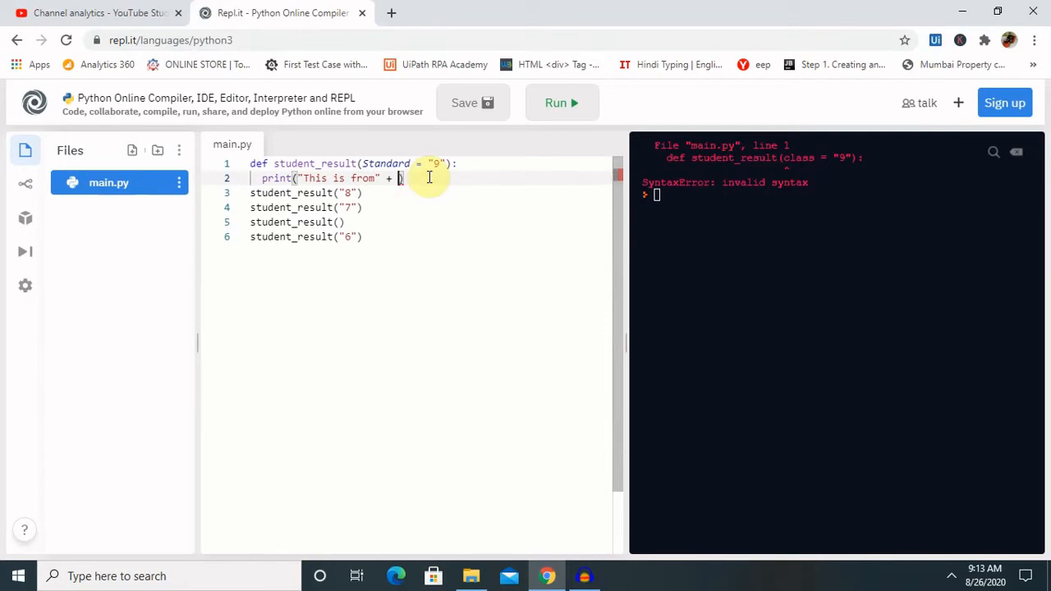
text(Sta)
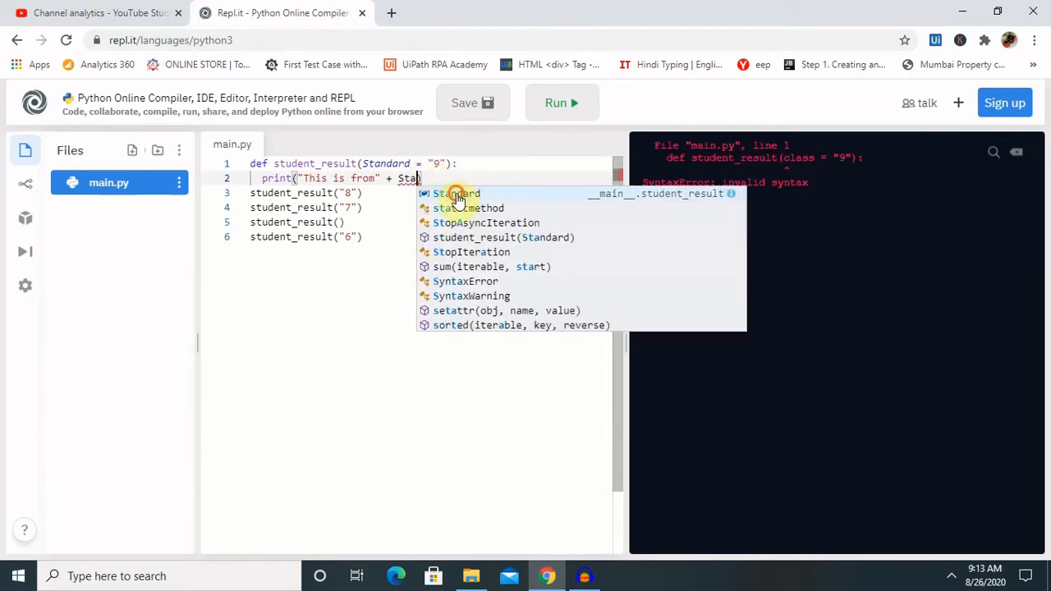
click(562, 102)
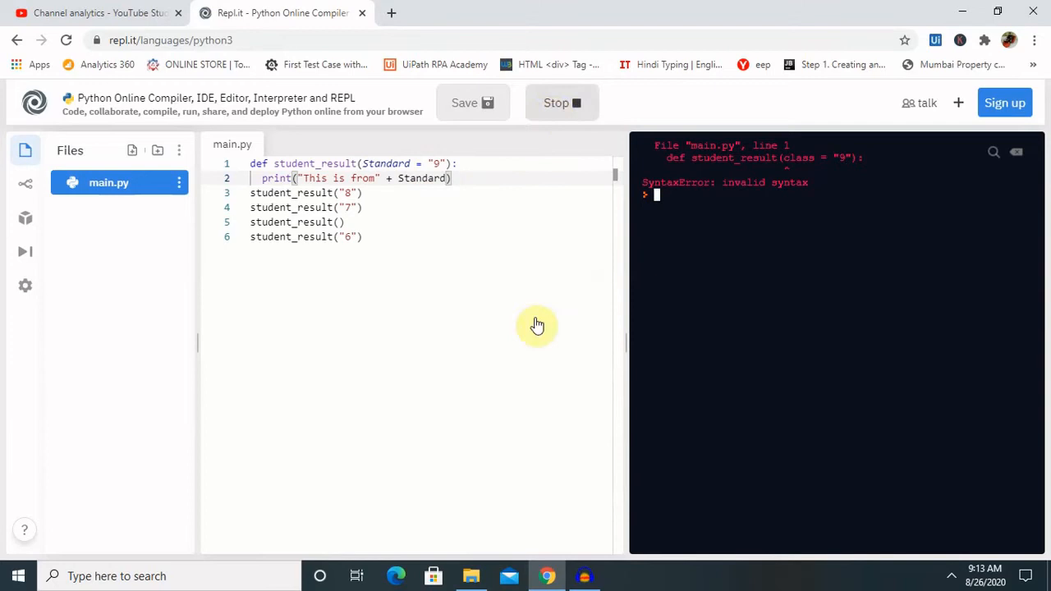
Step: Run the corrected script, printing This is from8, from7, from9 and from6
click(555, 102)
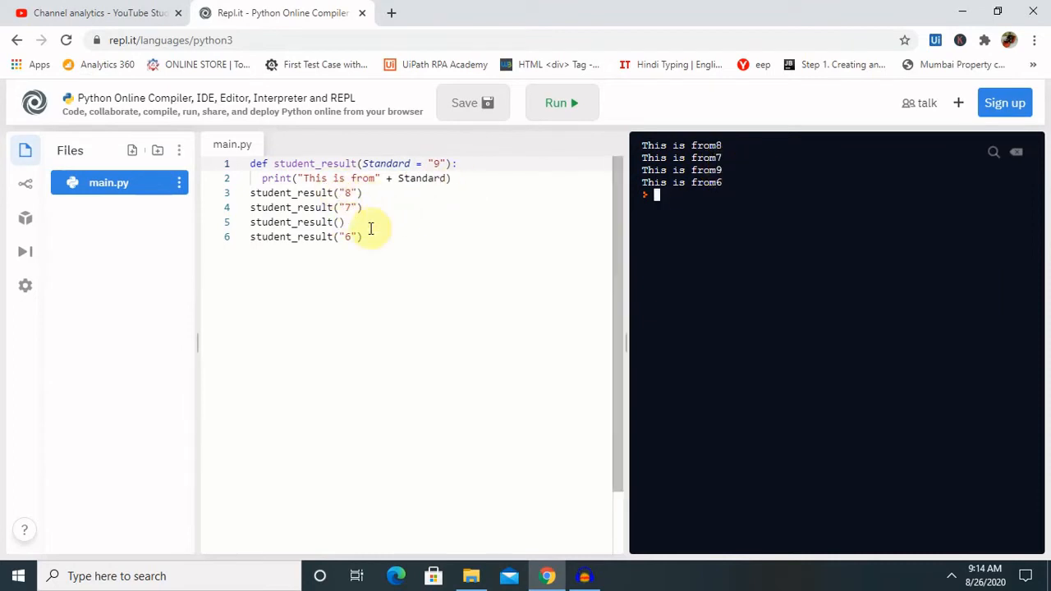
mouse_move(427, 210)
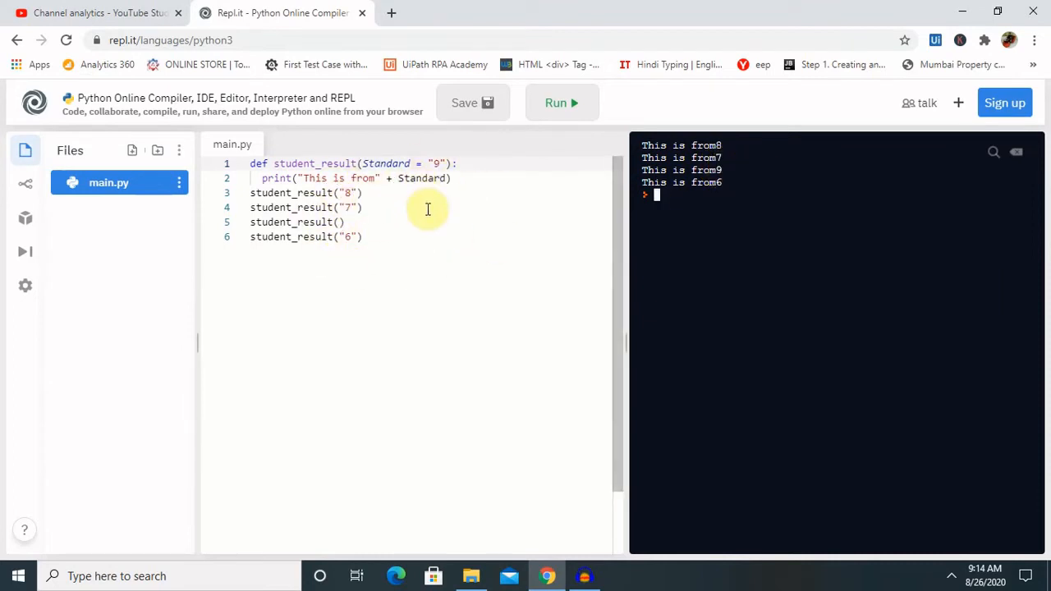
mouse_move(387, 260)
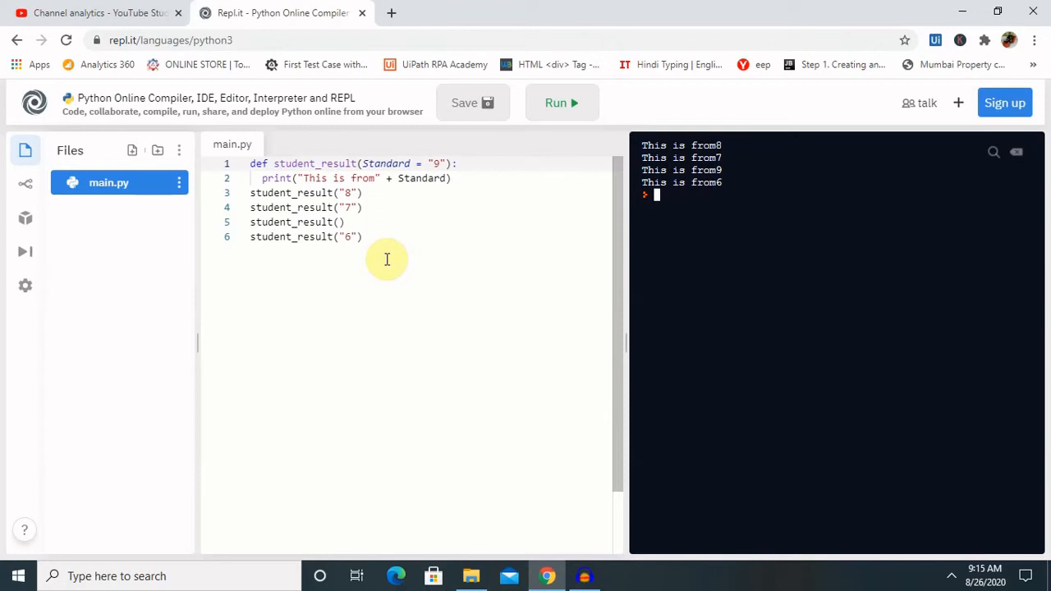
mouse_move(309, 243)
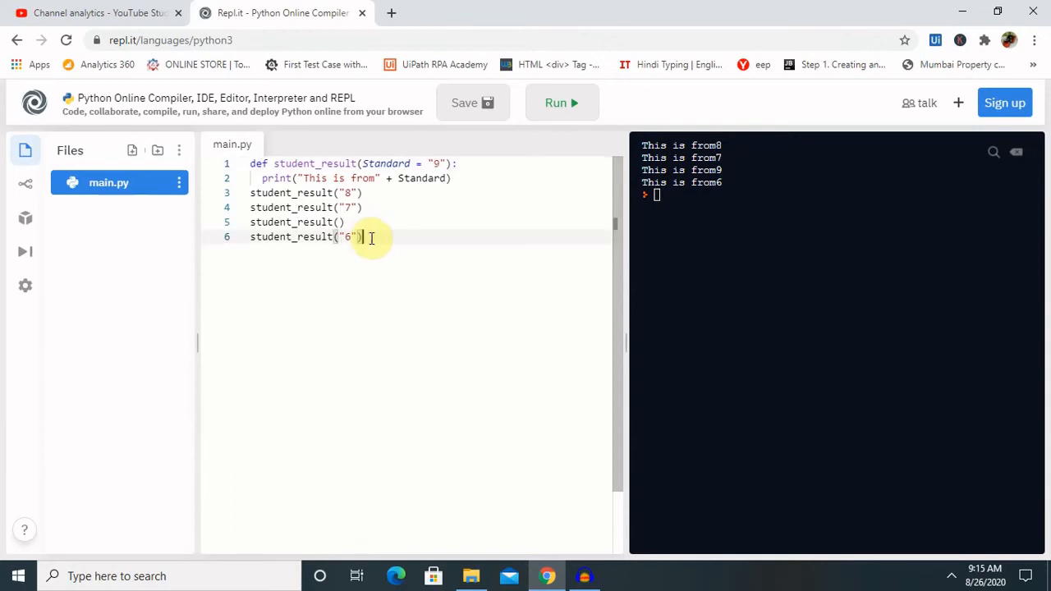
mouse_move(396, 245)
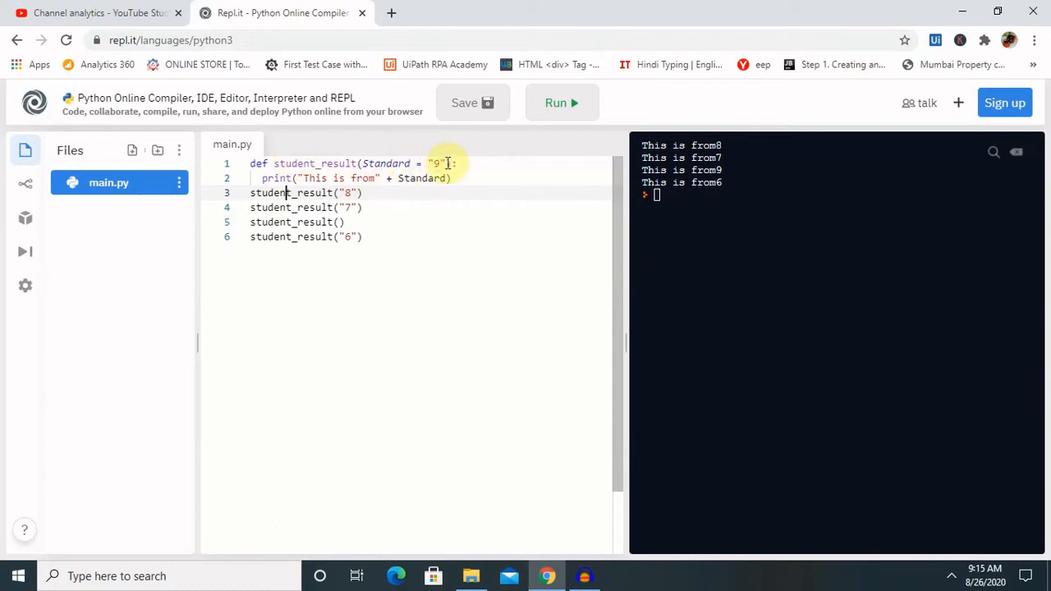
Step: Replace the Standard parameter with john, adey, malini in the function definition
key(Backspace)
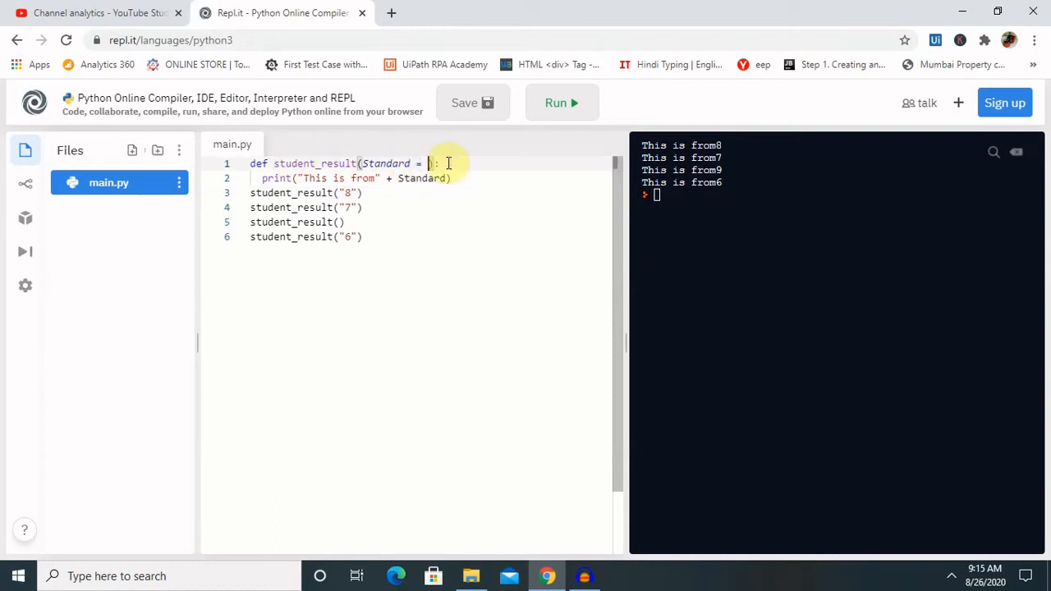
key(Backspace)
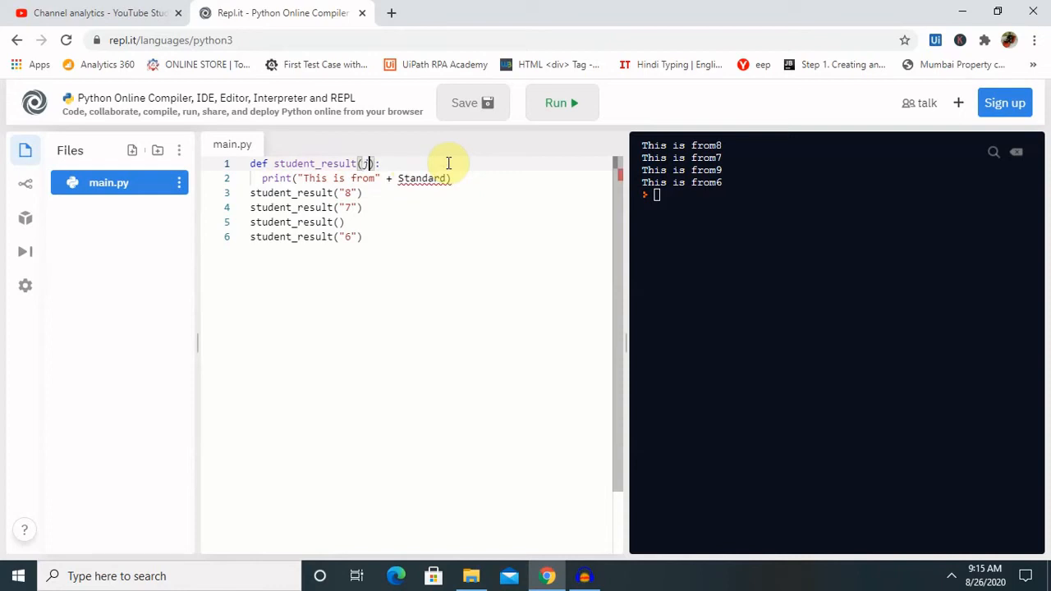
text(john)
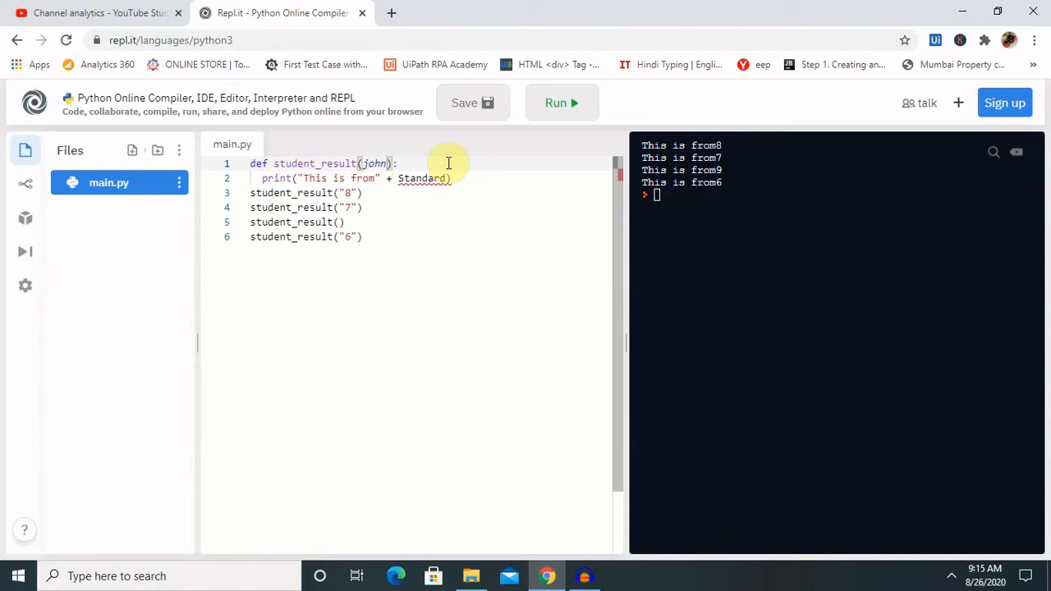
text(,)
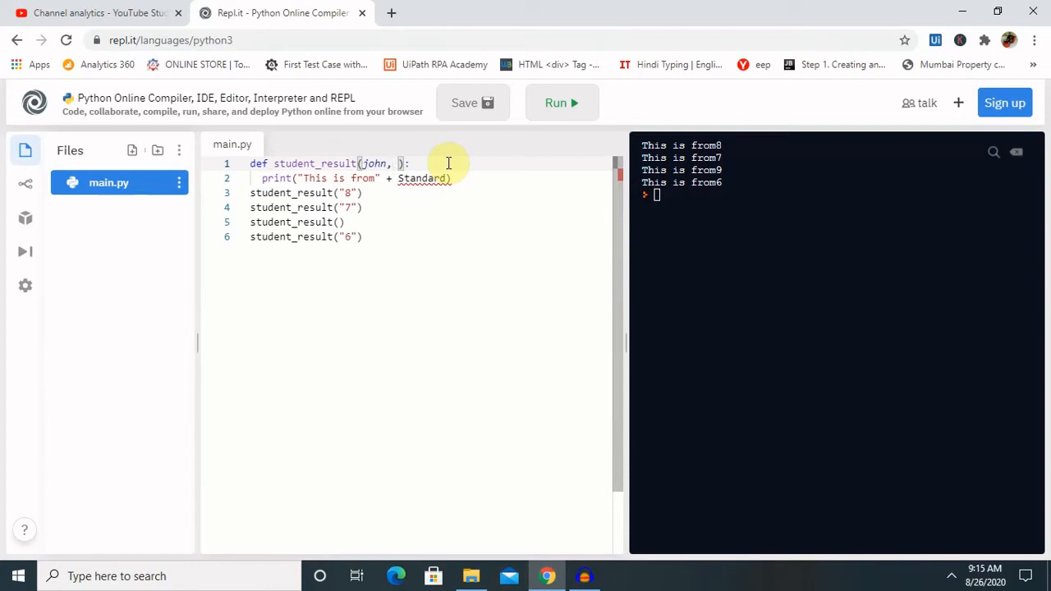
text(adey,)
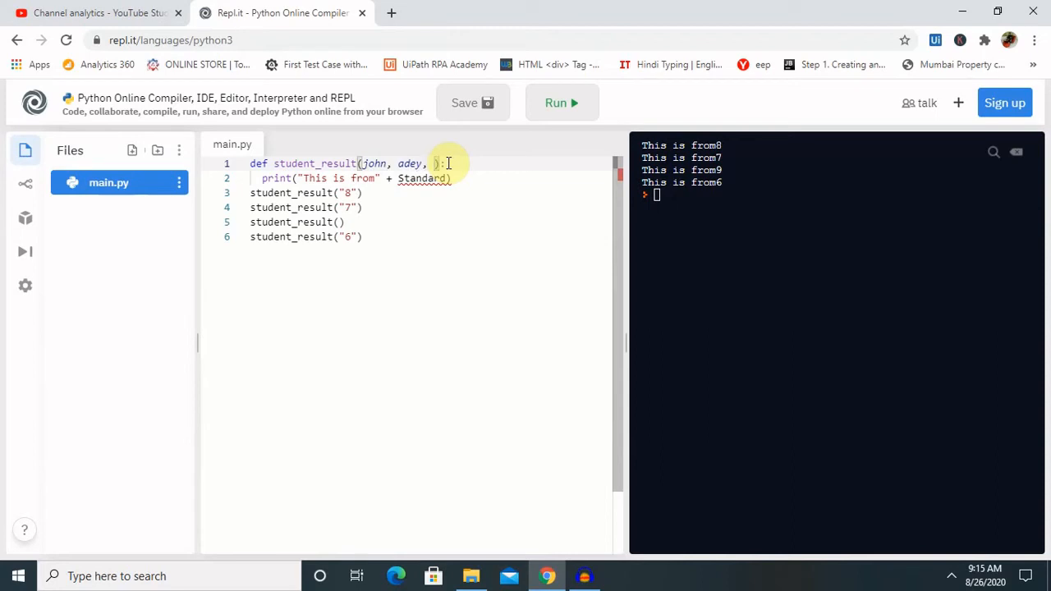
text(max)
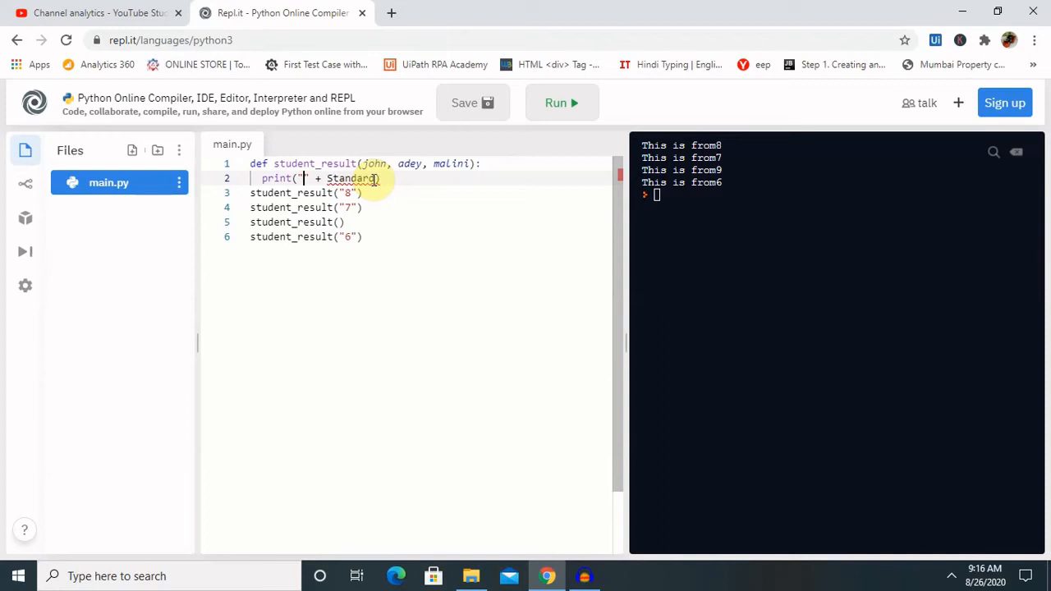
Step: Change the print line to "Marks of " + malini, taking malini from autocomplete
text(Marks)
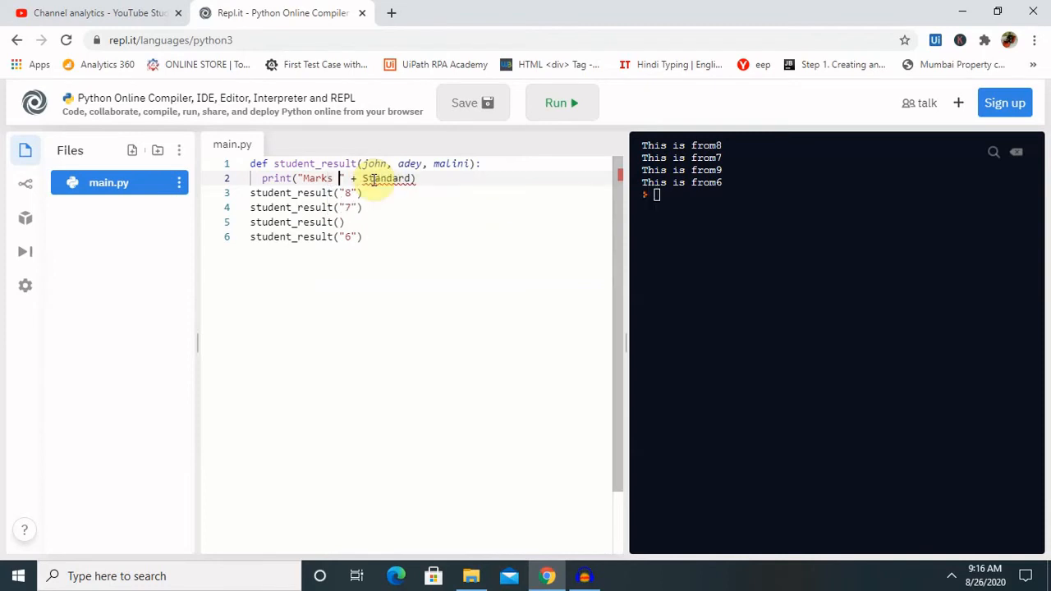
text(of)
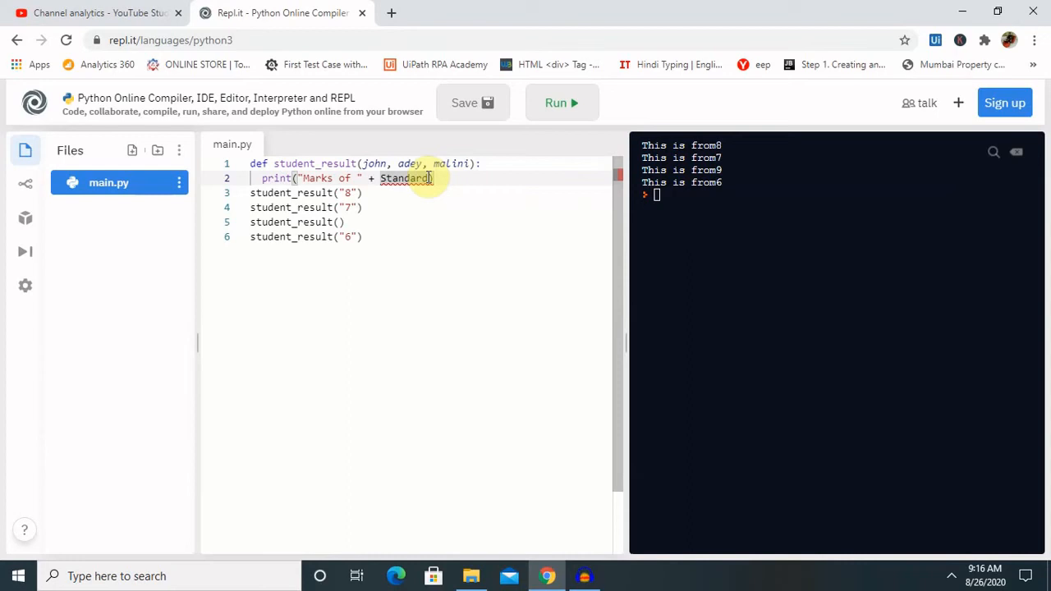
text(s)
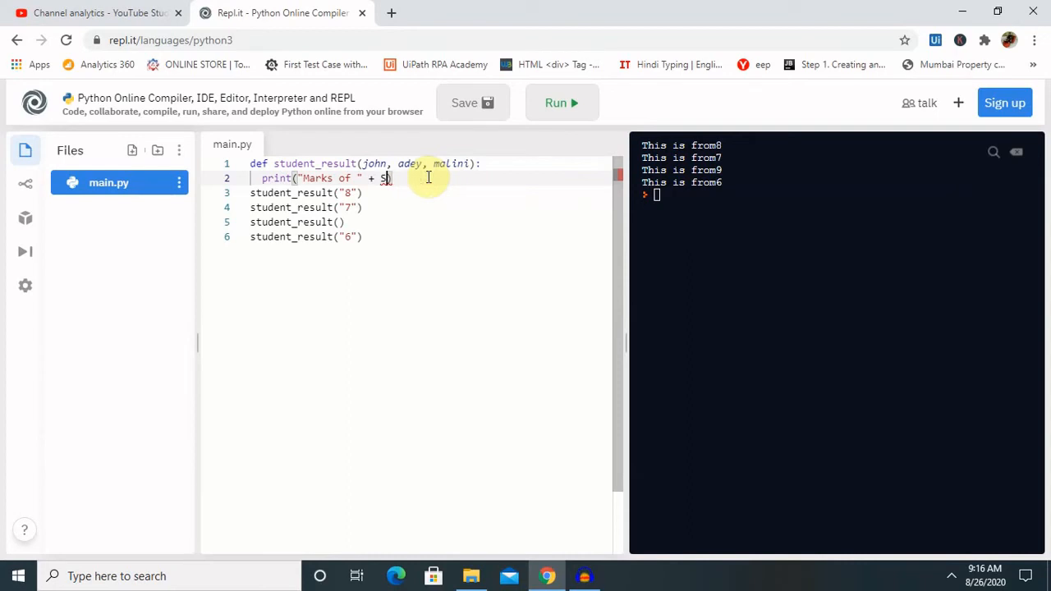
key(Backspace)
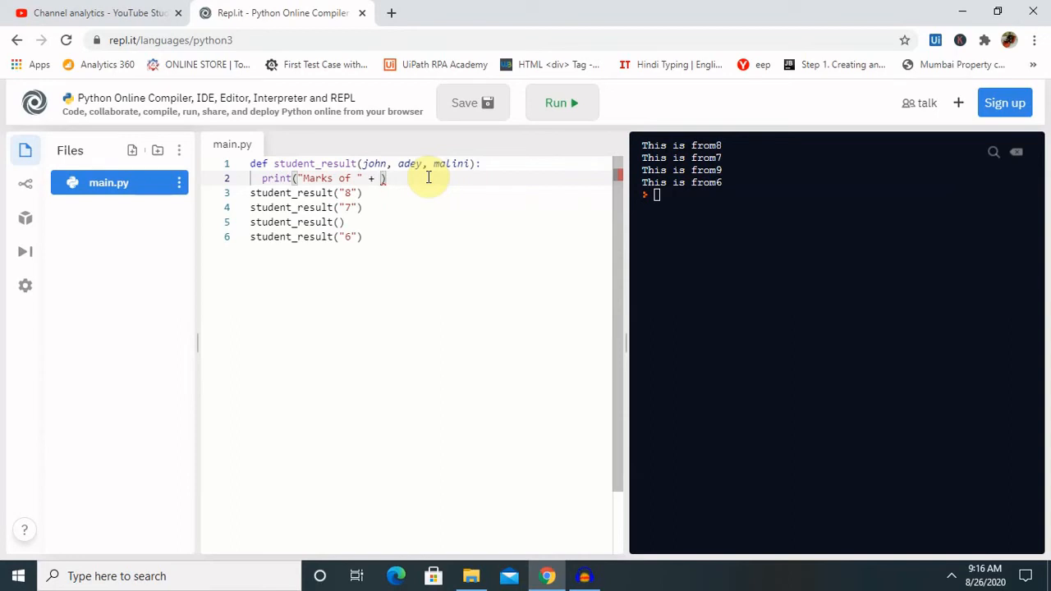
text(ma)
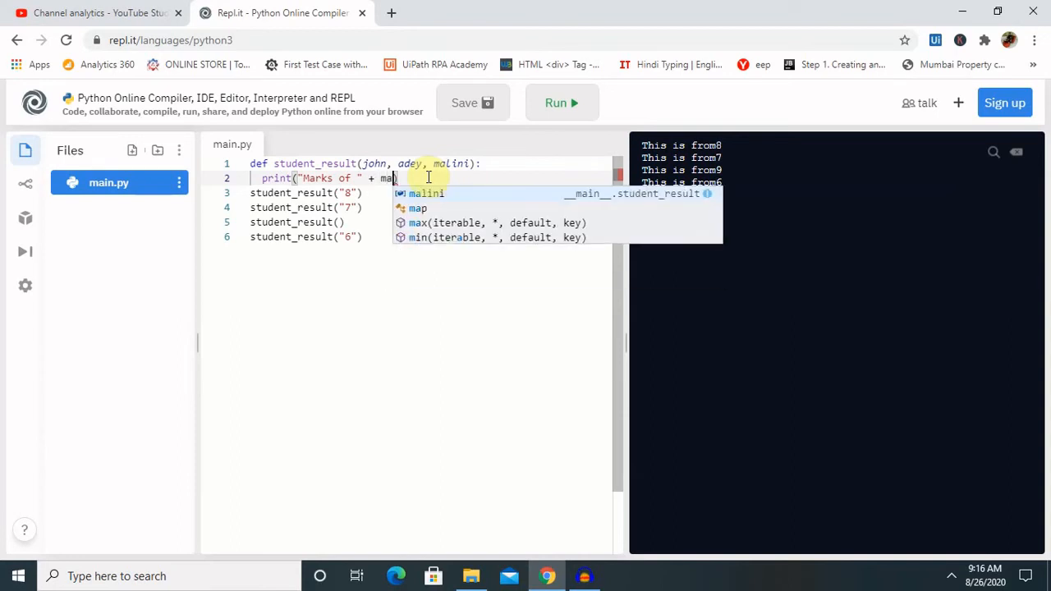
click(450, 195)
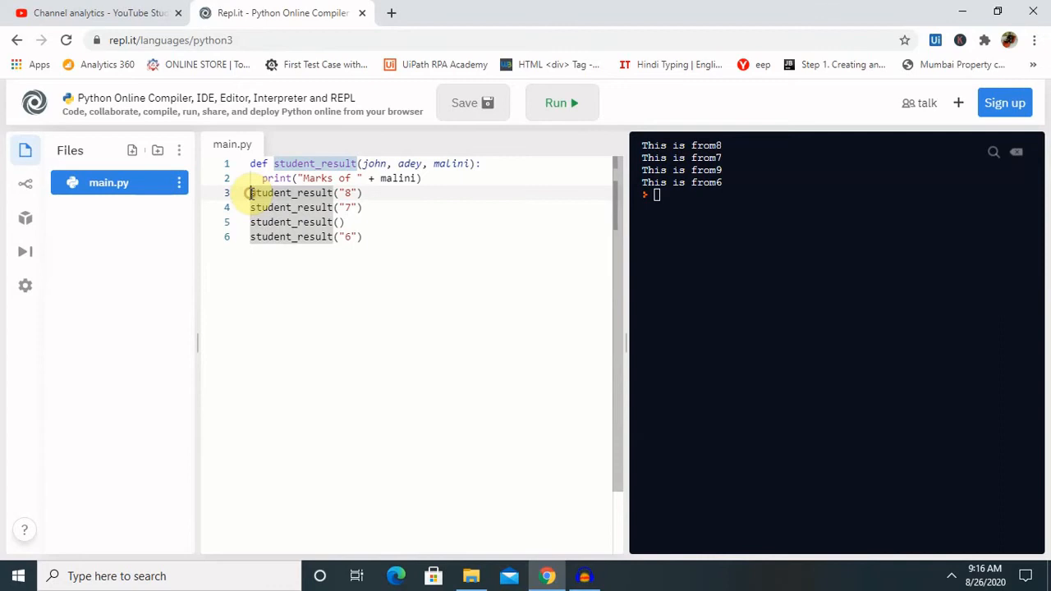
Step: Replace the four old calls with student_result(john = "23M", as the first keyword argument
drag(249, 192, 364, 237)
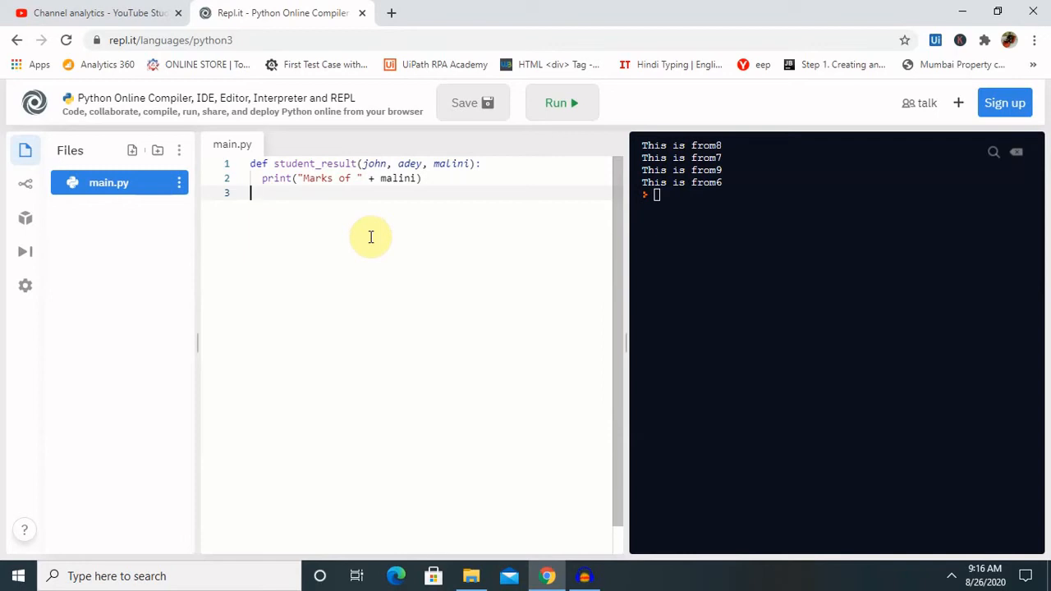
text(st)
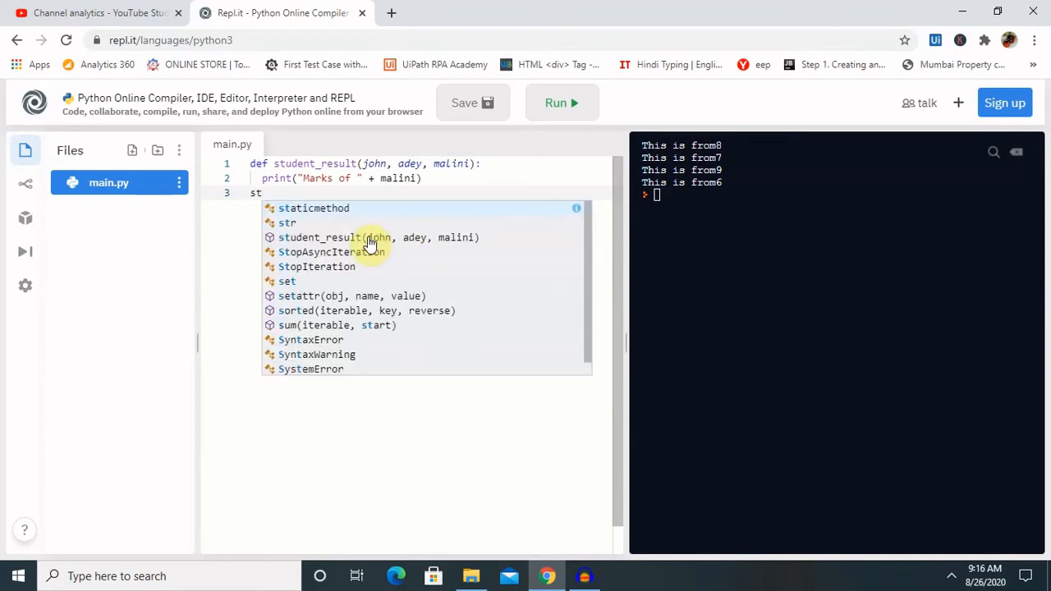
text(udent_result)
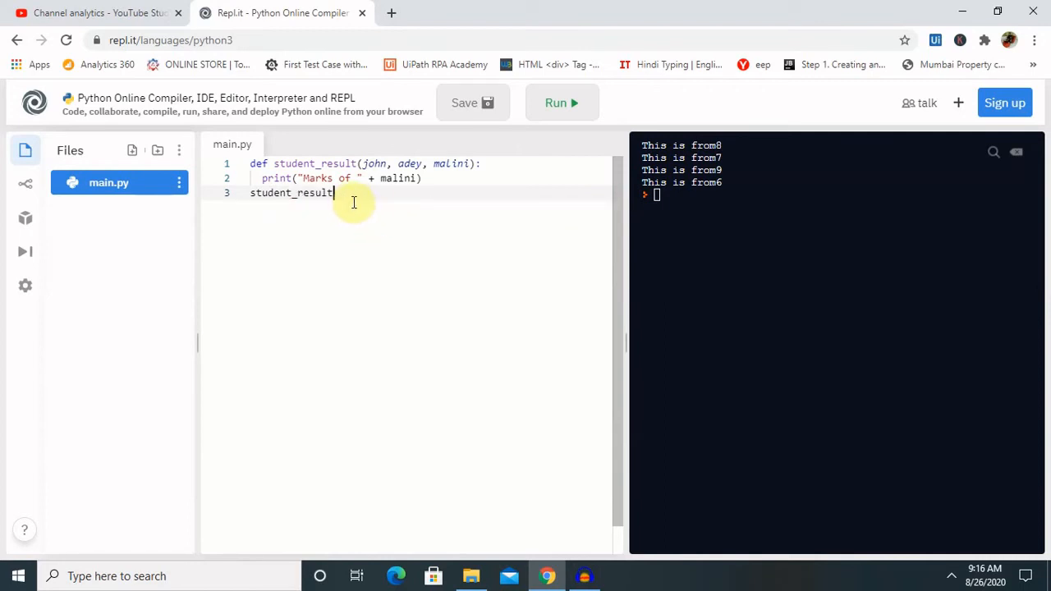
text(()
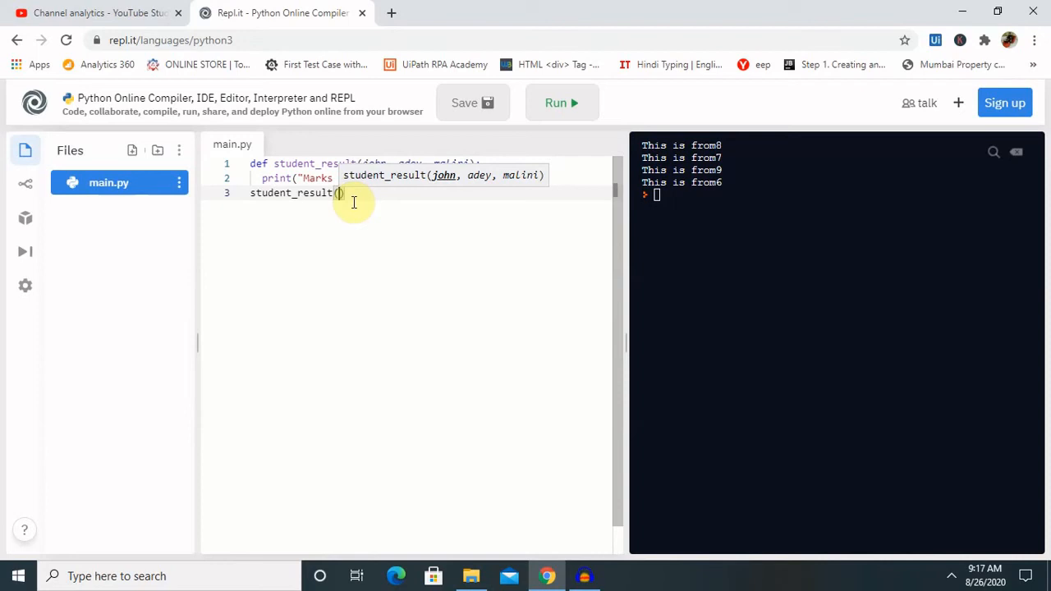
text(jo)
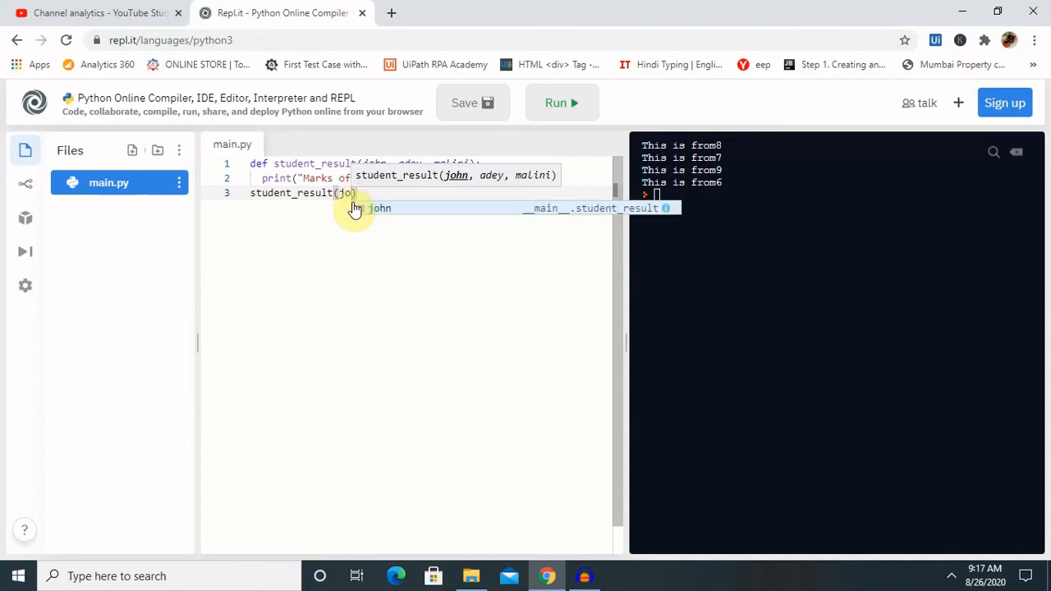
text(john = ")
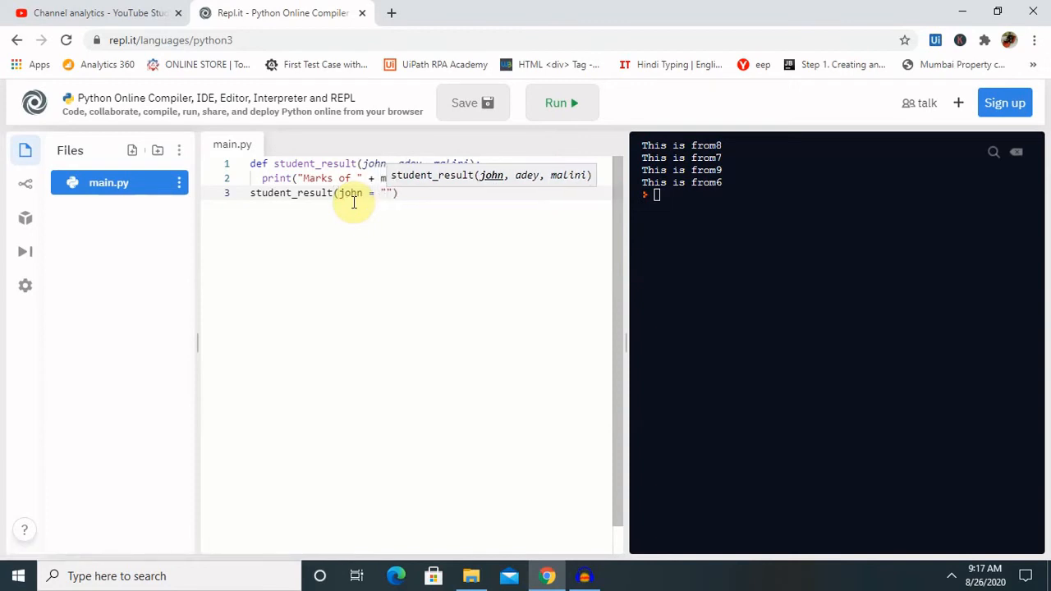
text(2)
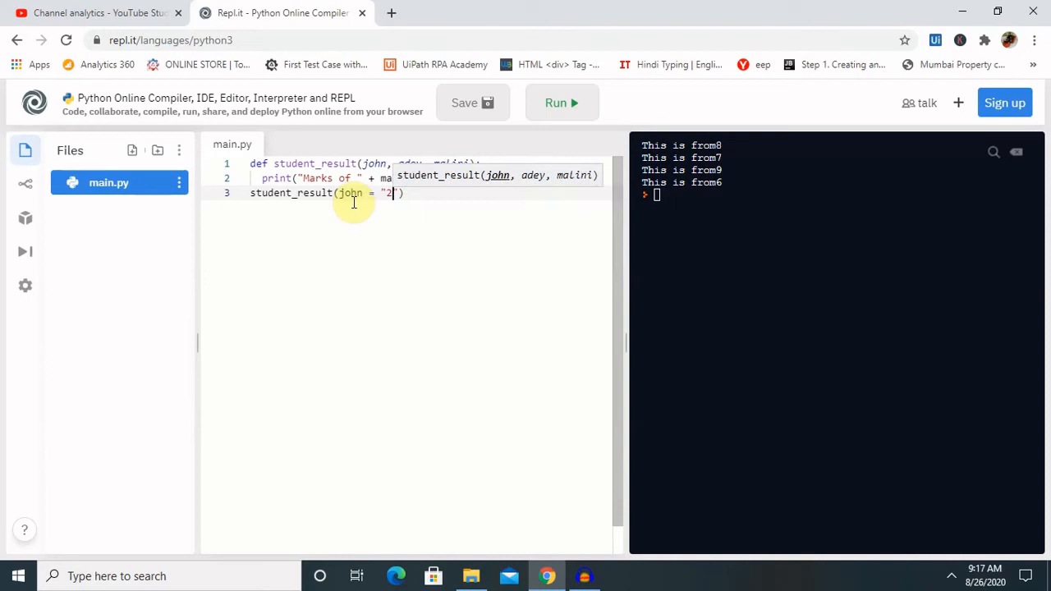
text(3M)
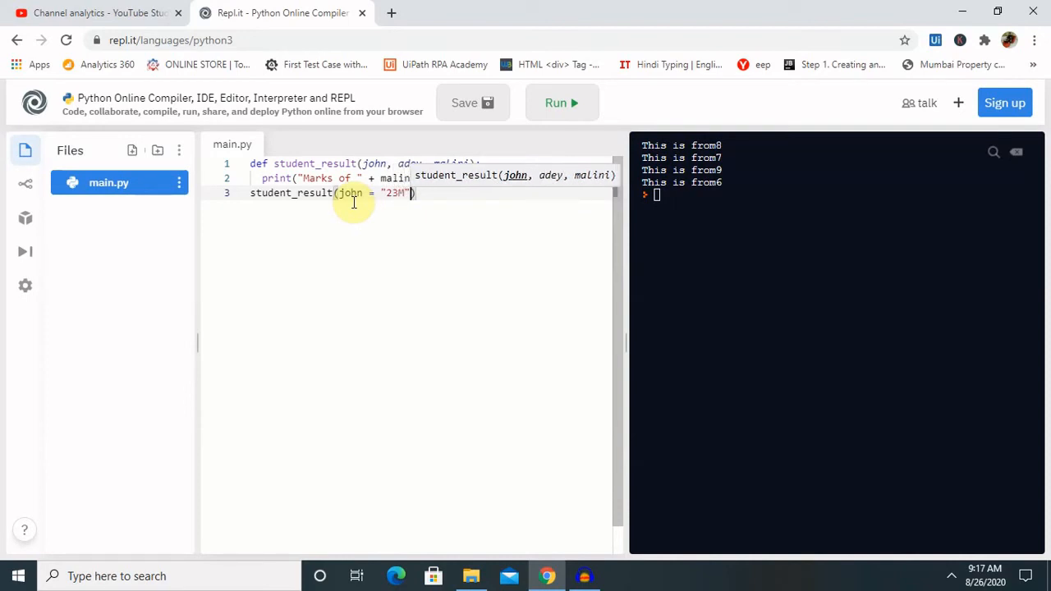
text(",)
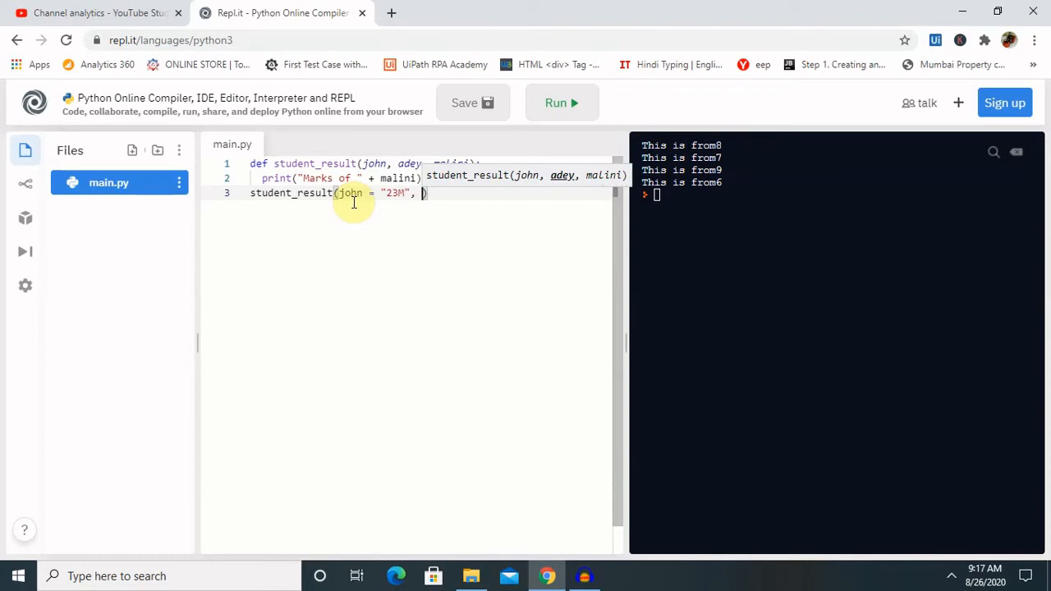
Step: Complete the call with adey = "34M", malini = "67M")
text(adey = "")
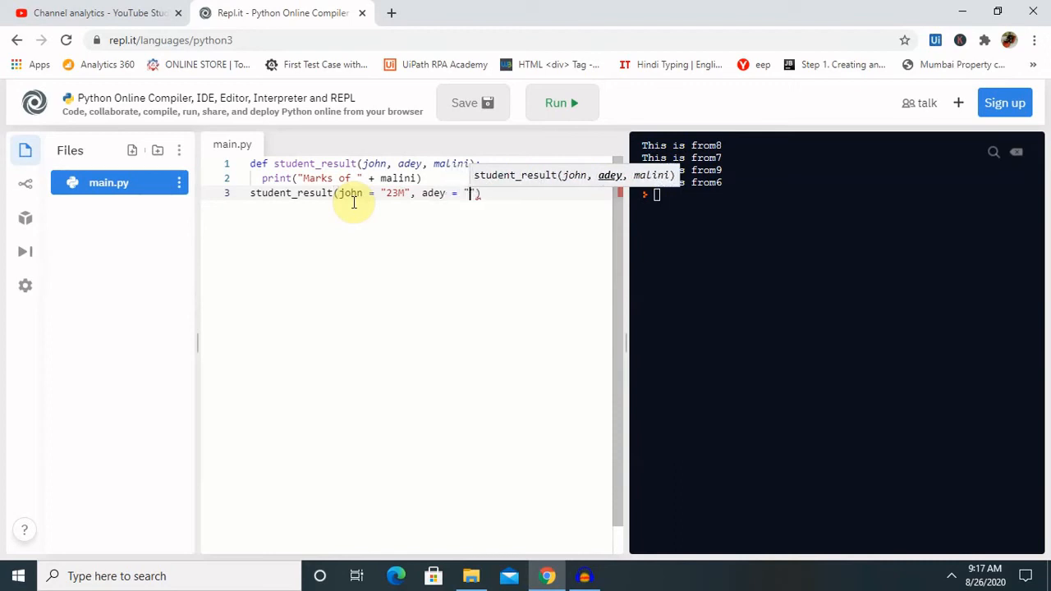
text(34)
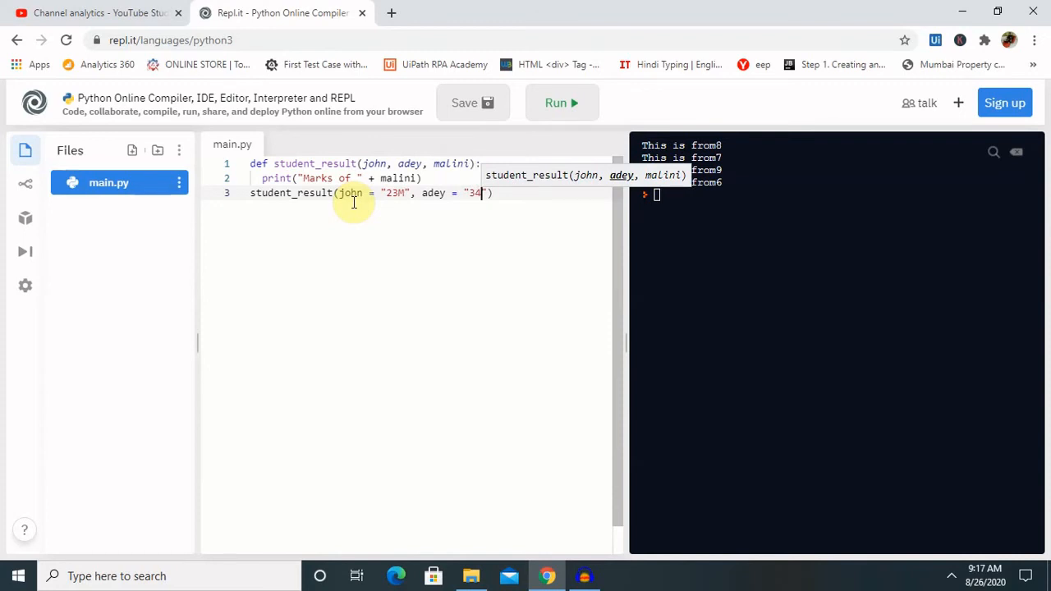
text(M)
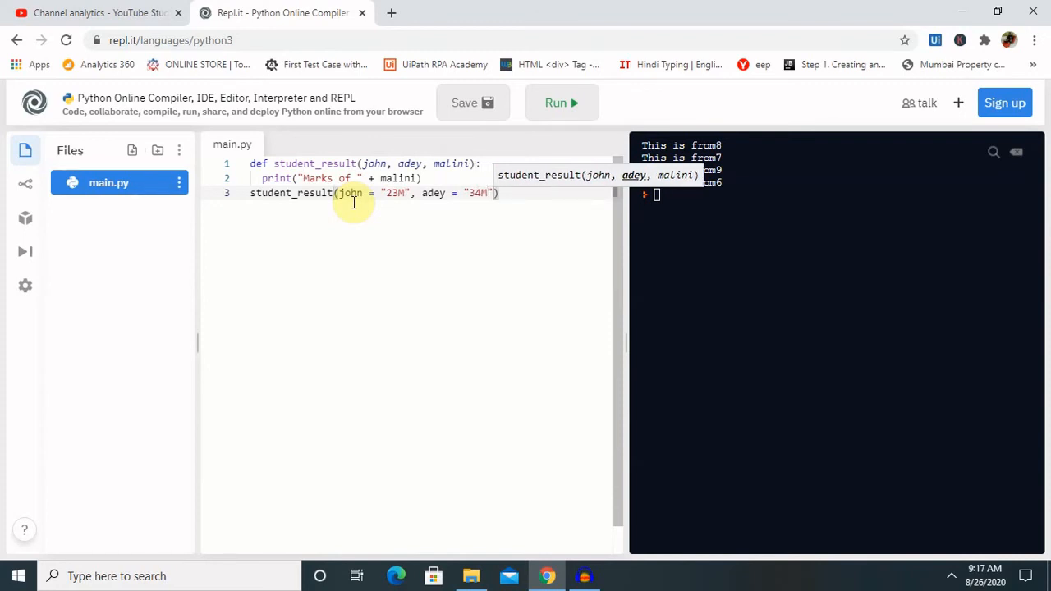
text(,)
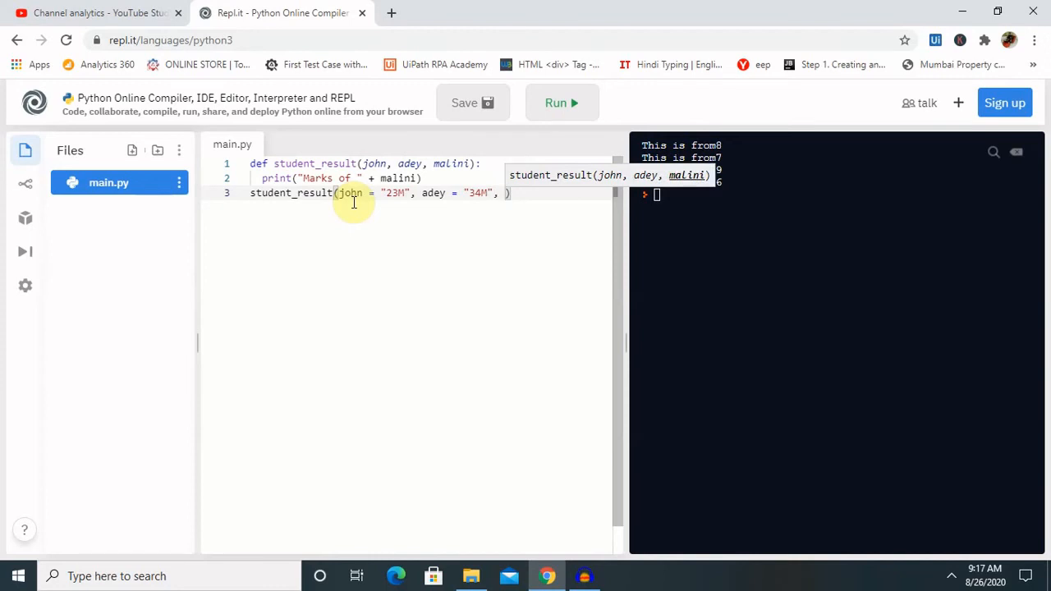
text(malini =)
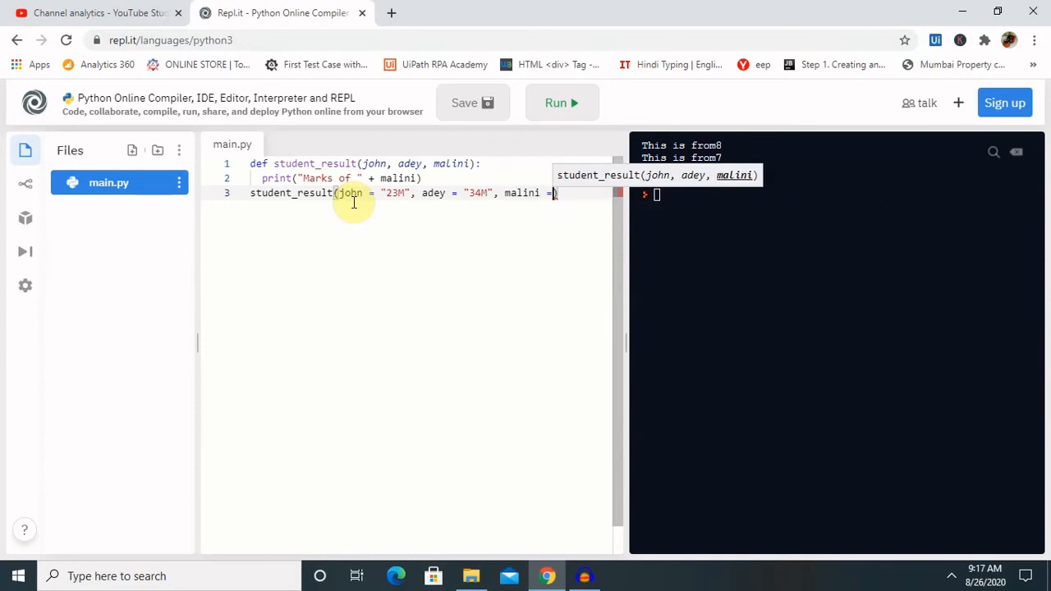
text(")
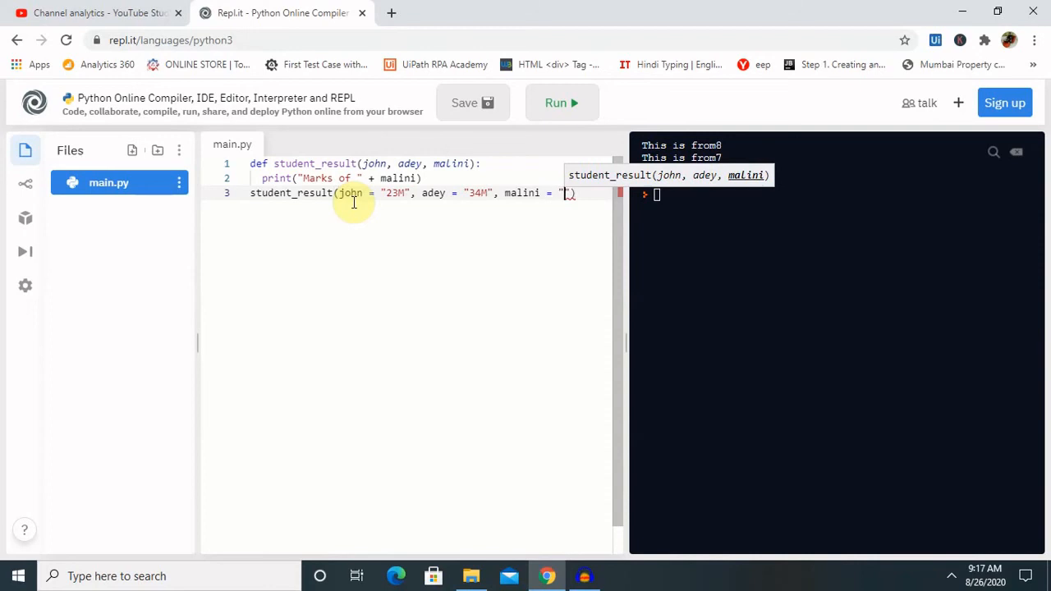
text(6)
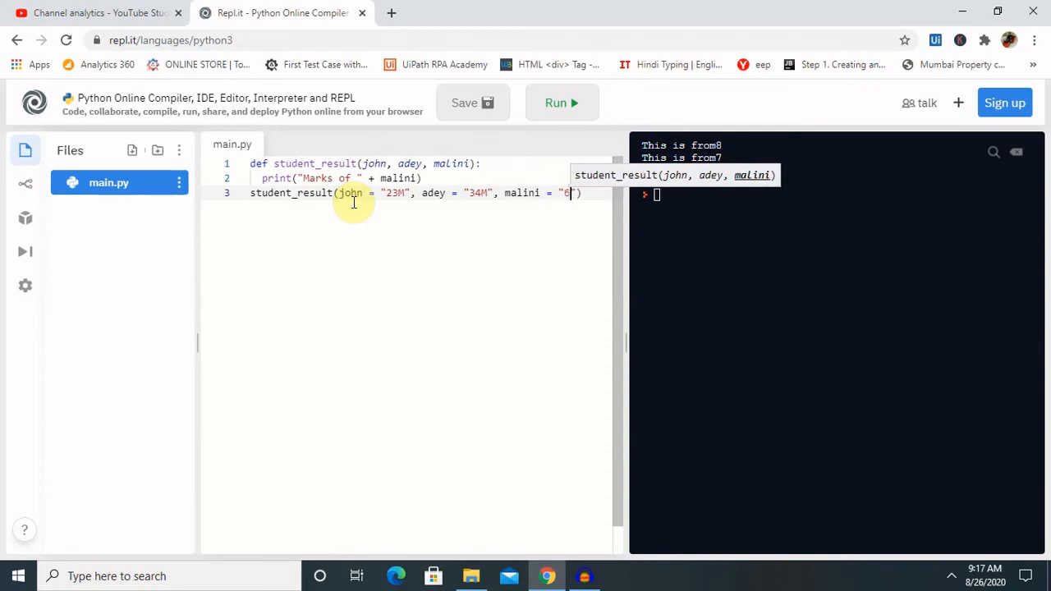
text(7)
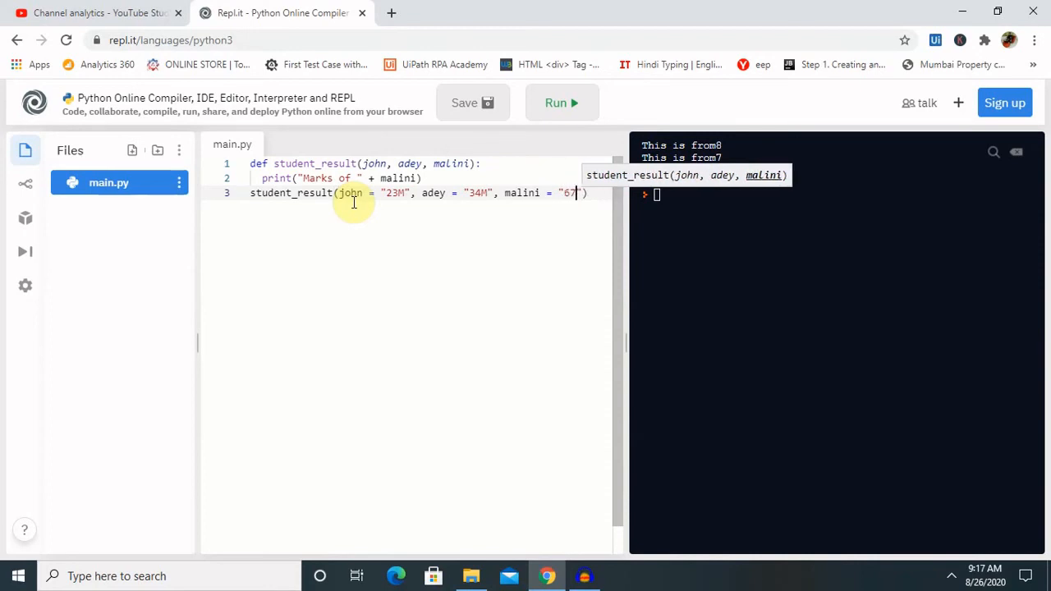
text(M)
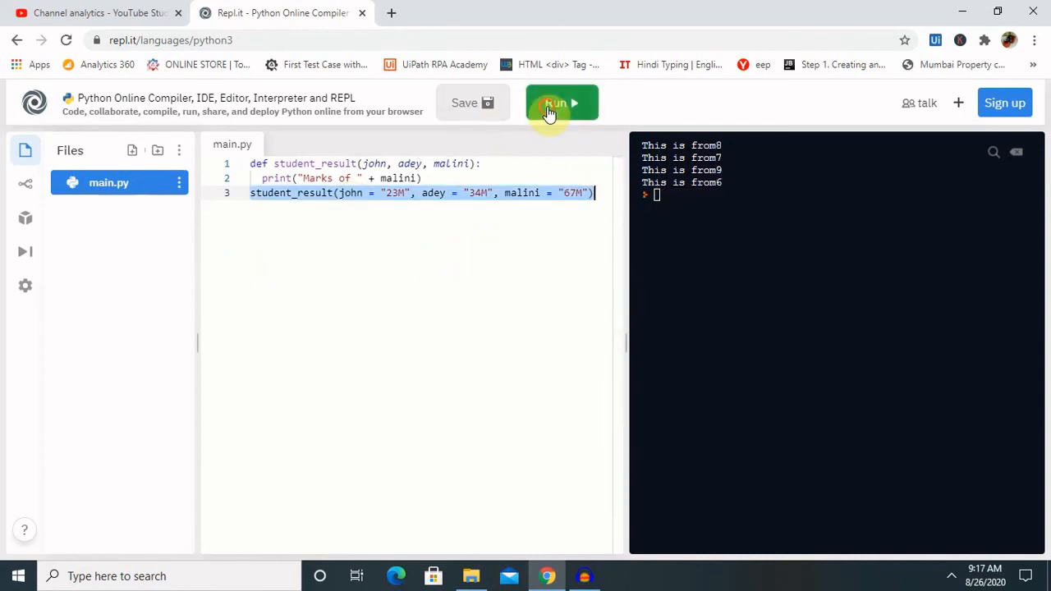
Step: Run the script so the console prints Marks of 67M, then reveal the hidden taskbar icons
click(562, 102)
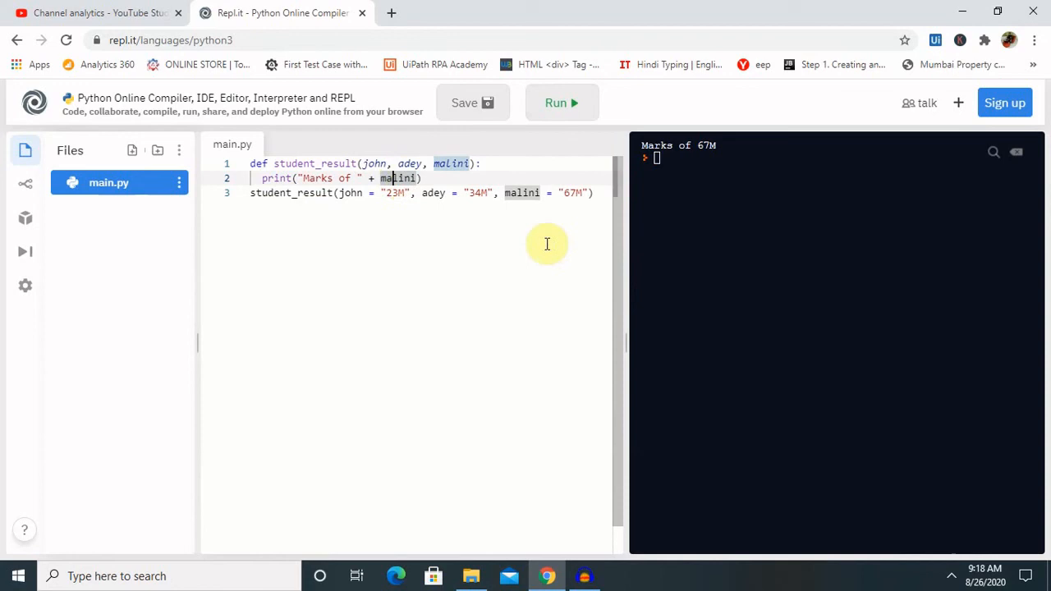
mouse_move(572, 192)
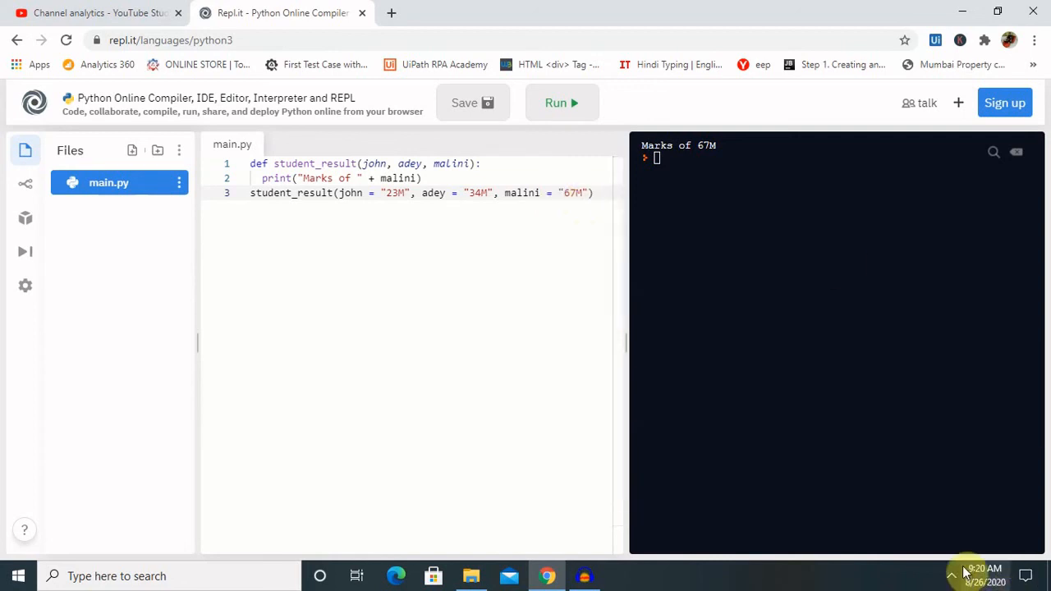
mouse_move(952, 575)
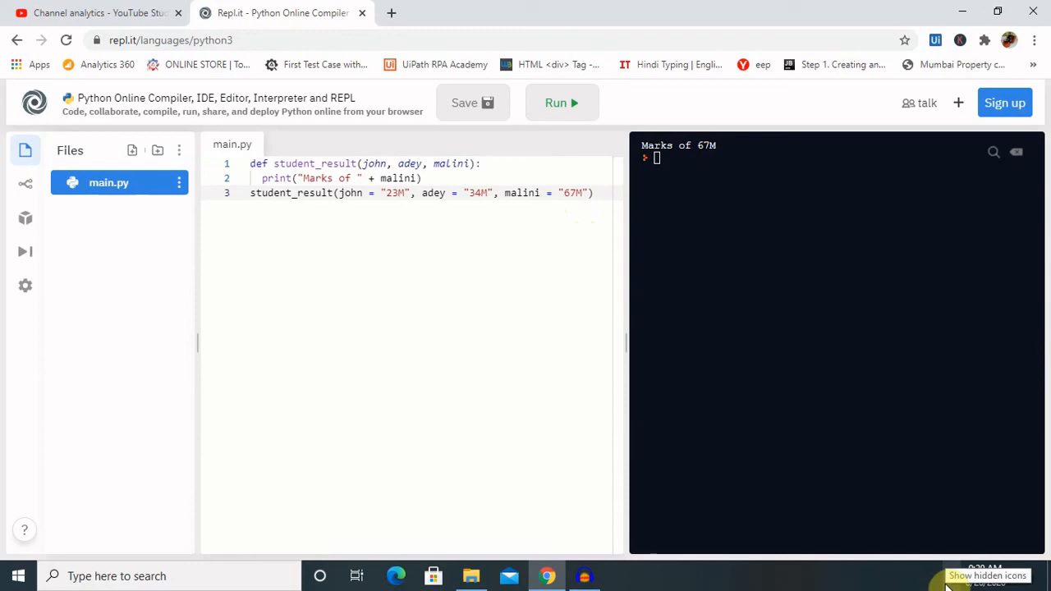
click(984, 575)
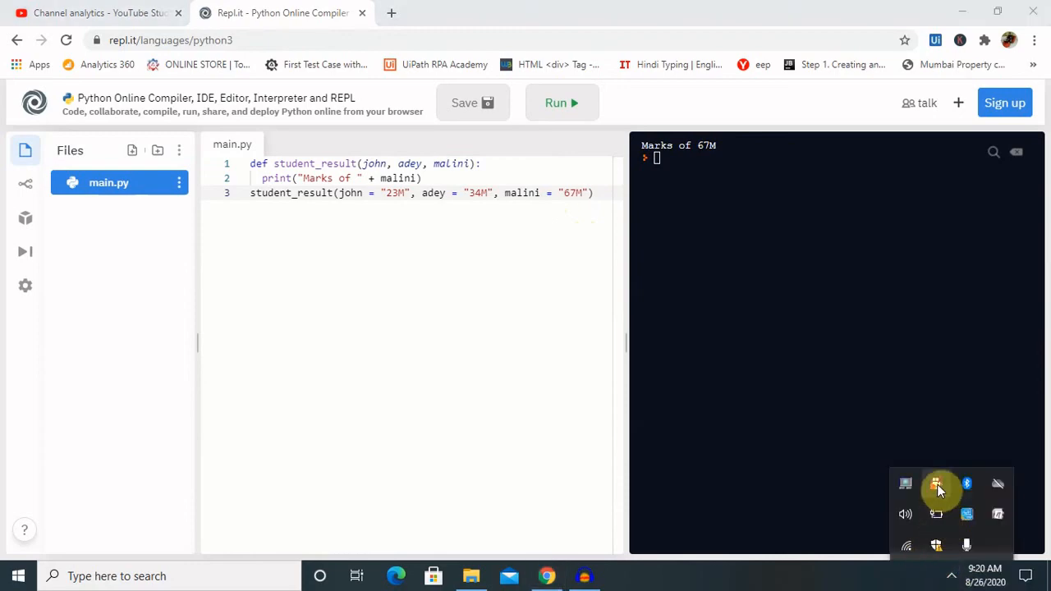